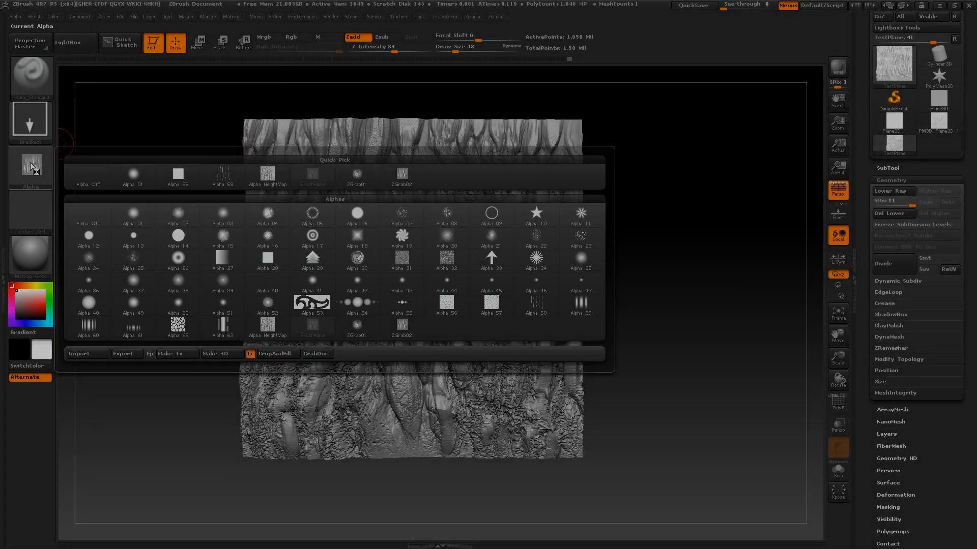
Set the brush alpha to Alpha Off, leaving the bark sculpt displayed alone
left_click(133, 176)
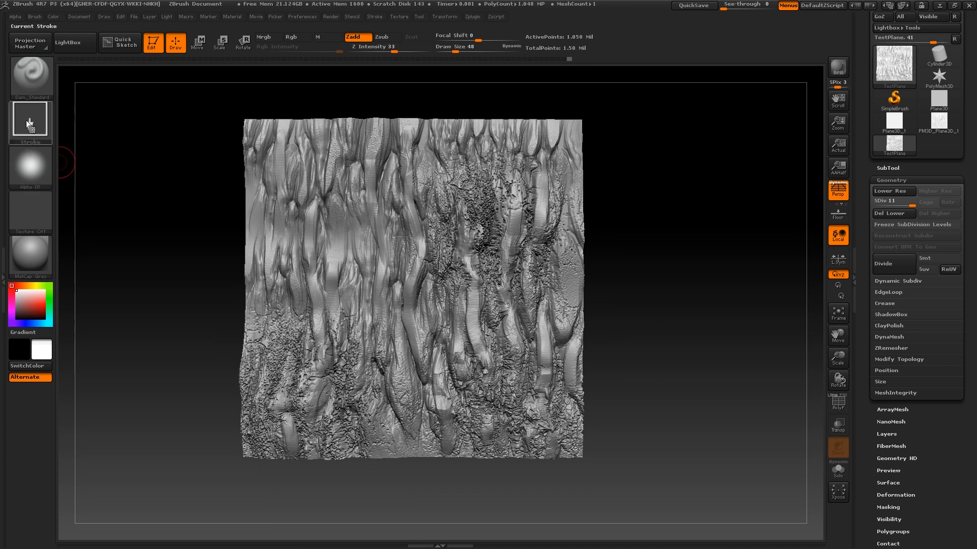
left_click(30, 120)
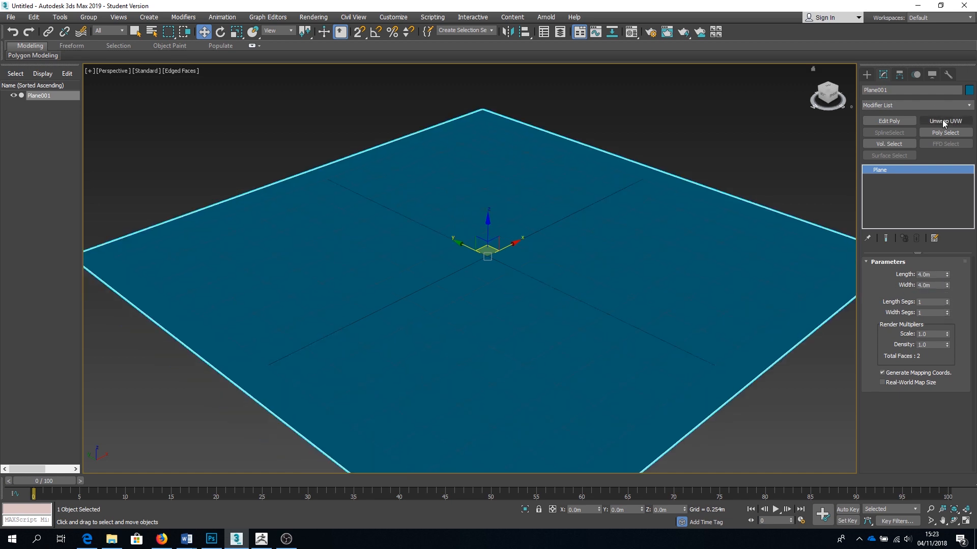
Add an Unwrap UVW modifier to the plane, check its UV layout, then Export Selected
left_click(944, 121)
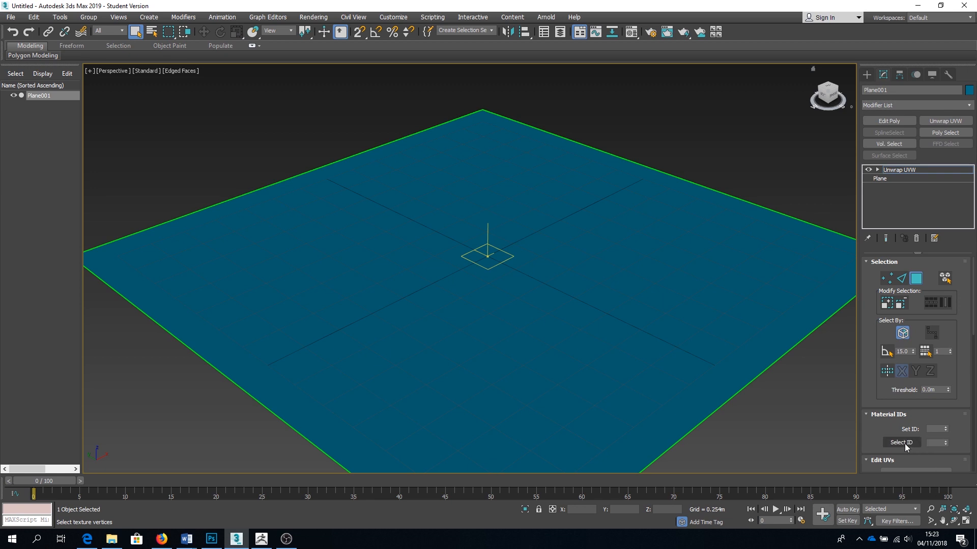
left_click(915, 424)
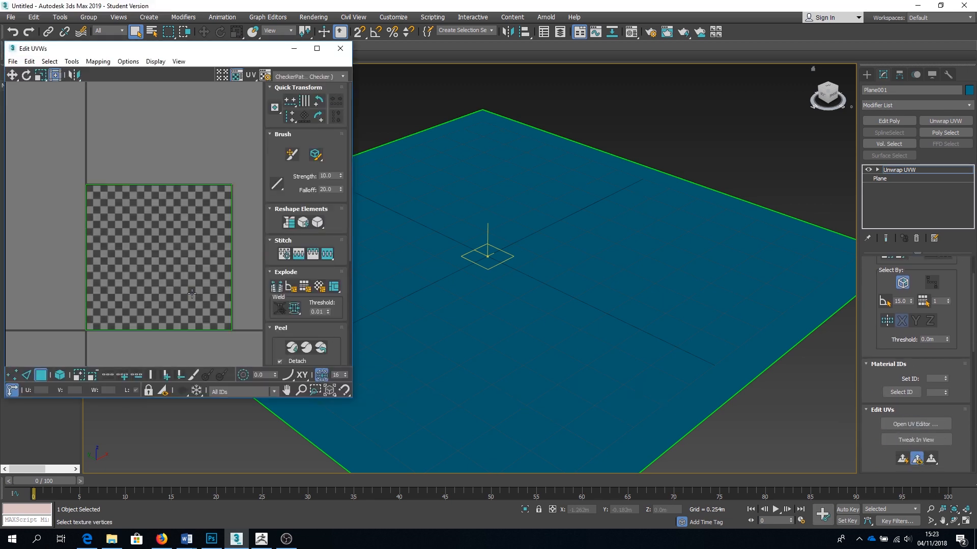
left_click(10, 17)
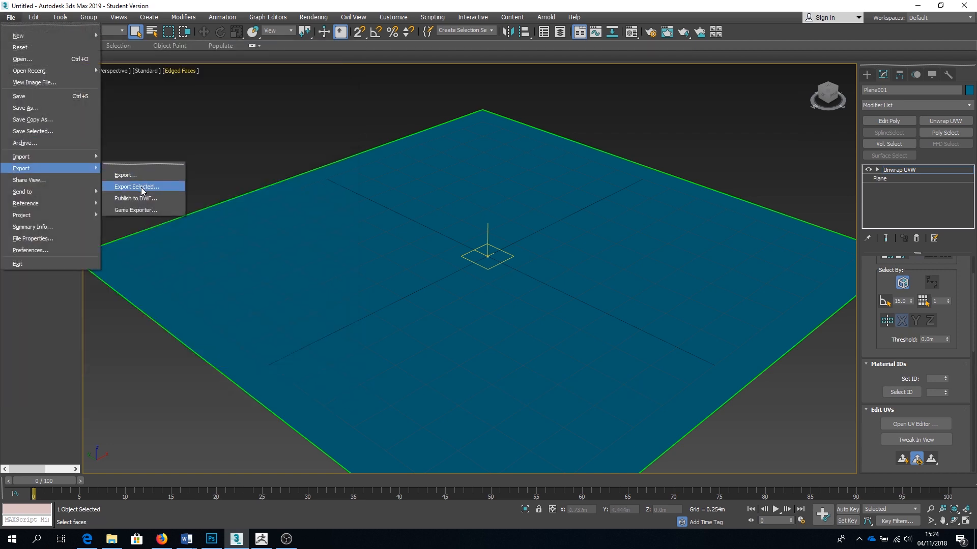
left_click(136, 186)
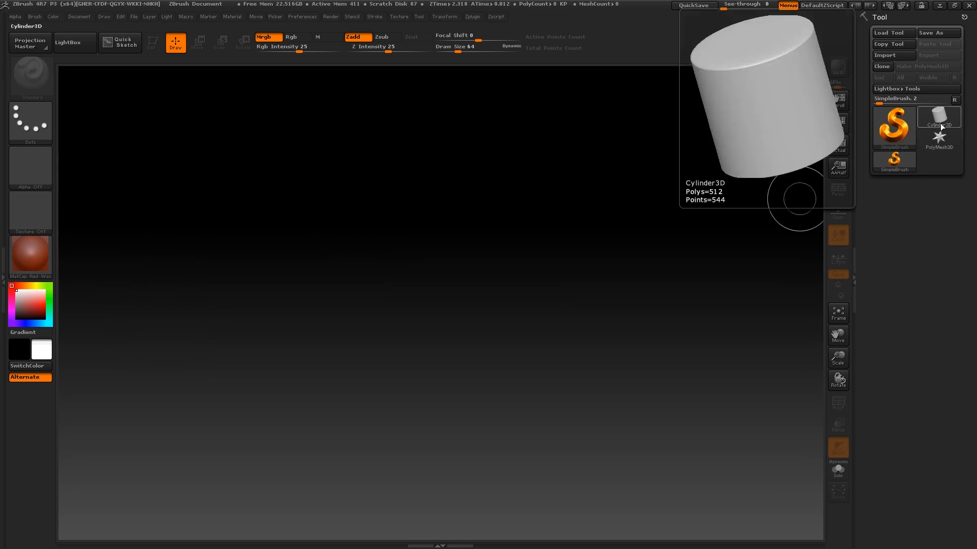
Draw a Plane3D mesh on the canvas and put it in Edit mode
left_click(893, 123)
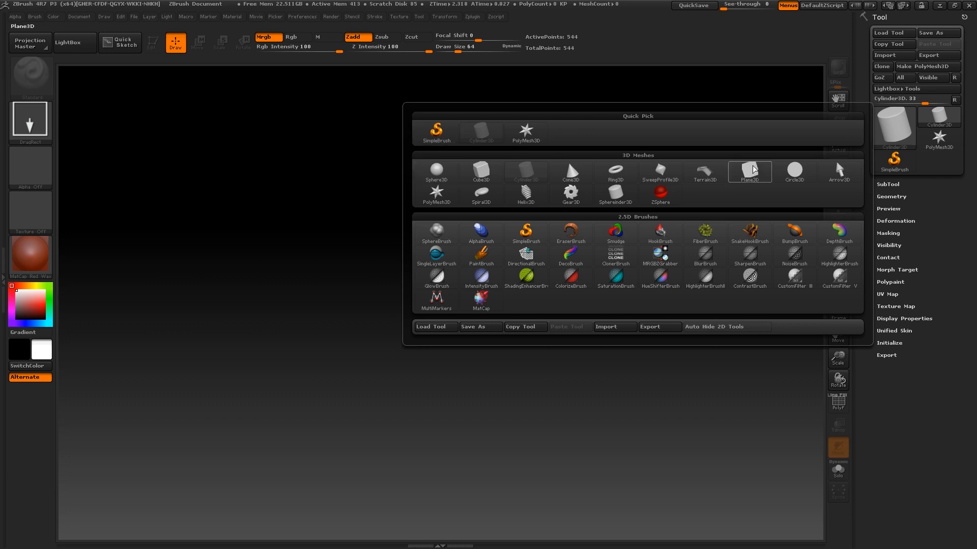
left_click(749, 171)
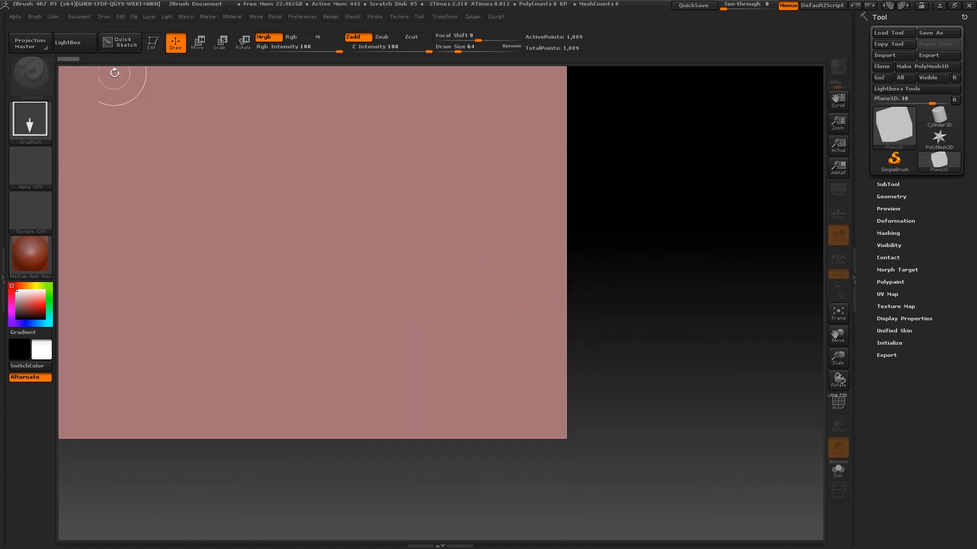
left_click(152, 42)
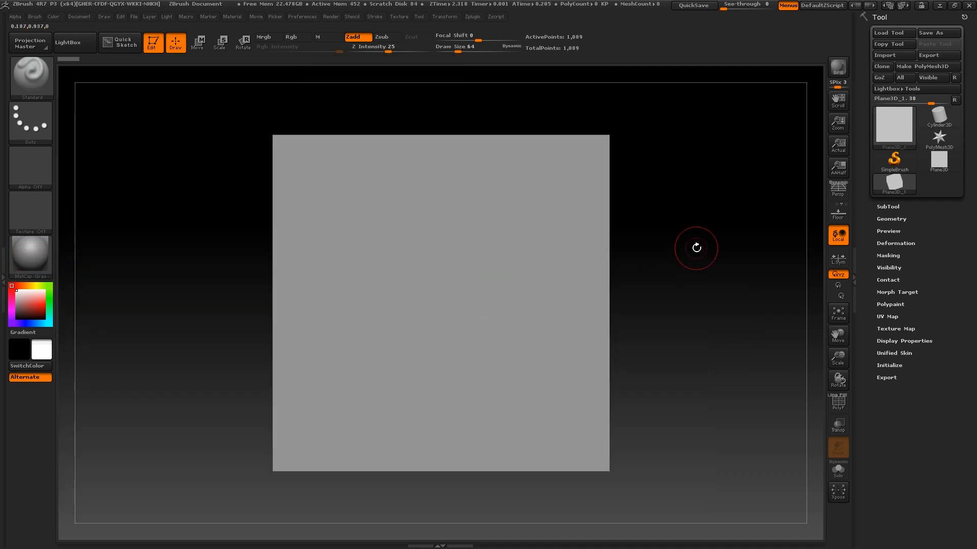
mouse_move(647, 241)
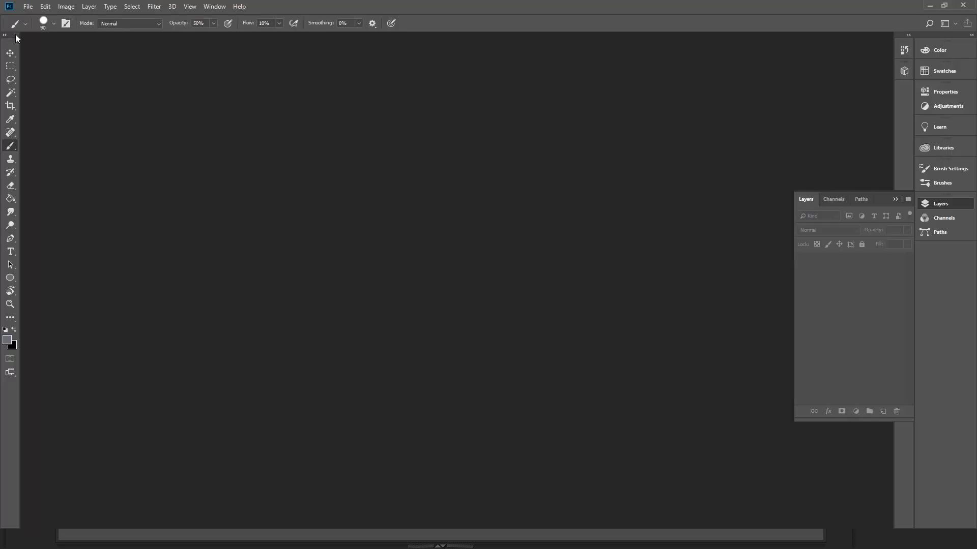
Create a new 600 by 600 pixel Photoshop document
left_click(28, 6)
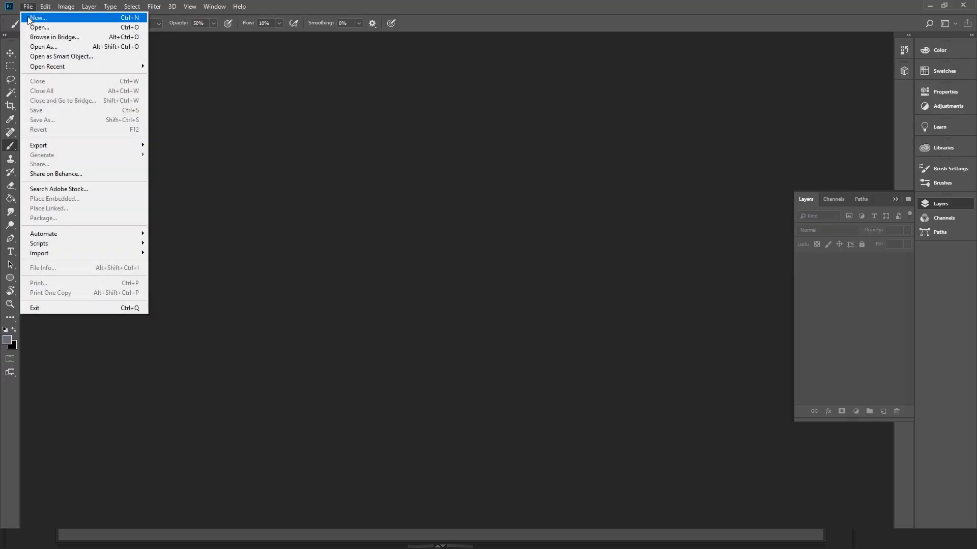
left_click(38, 17)
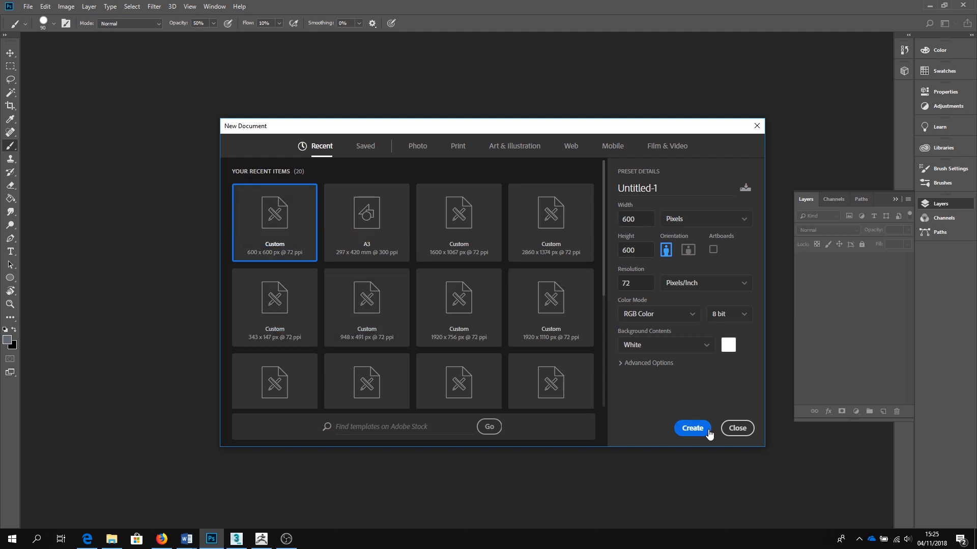
left_click(691, 428)
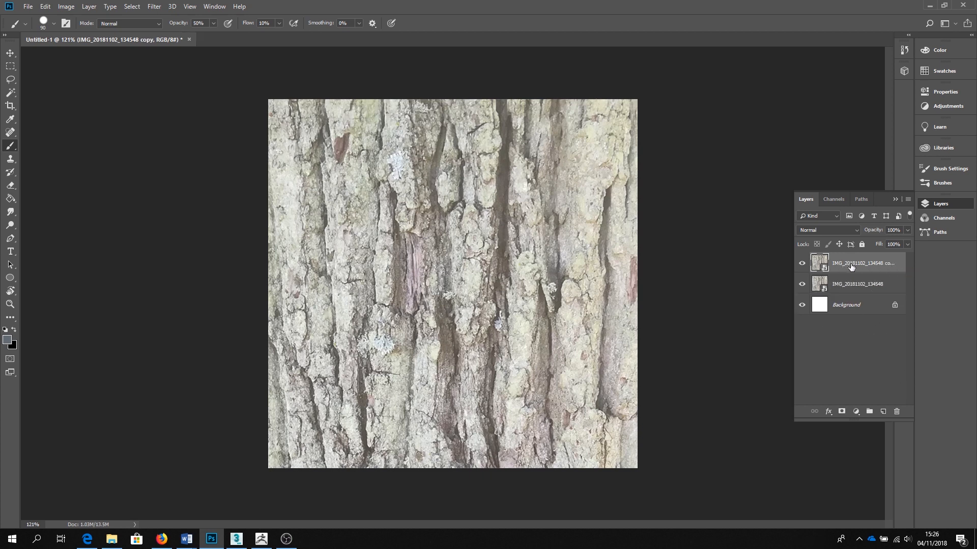
Rename the copied bark layer and adjust its tones with Levels
double_click(856, 263)
type("Height Map")
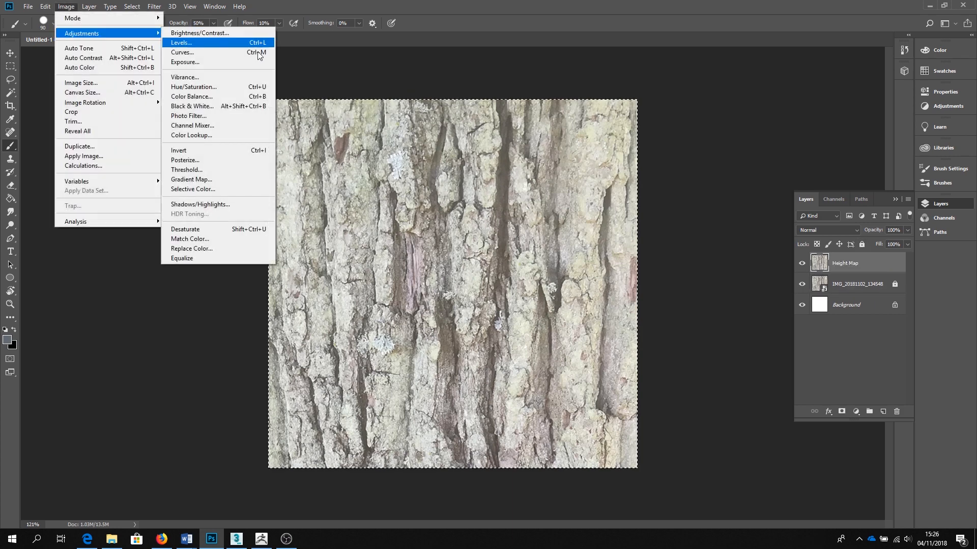
left_click(194, 87)
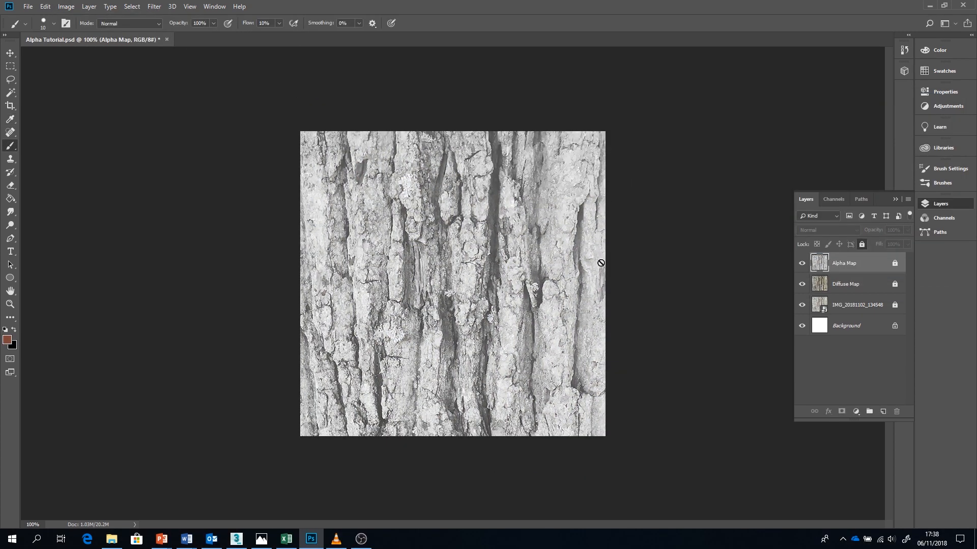
mouse_move(654, 231)
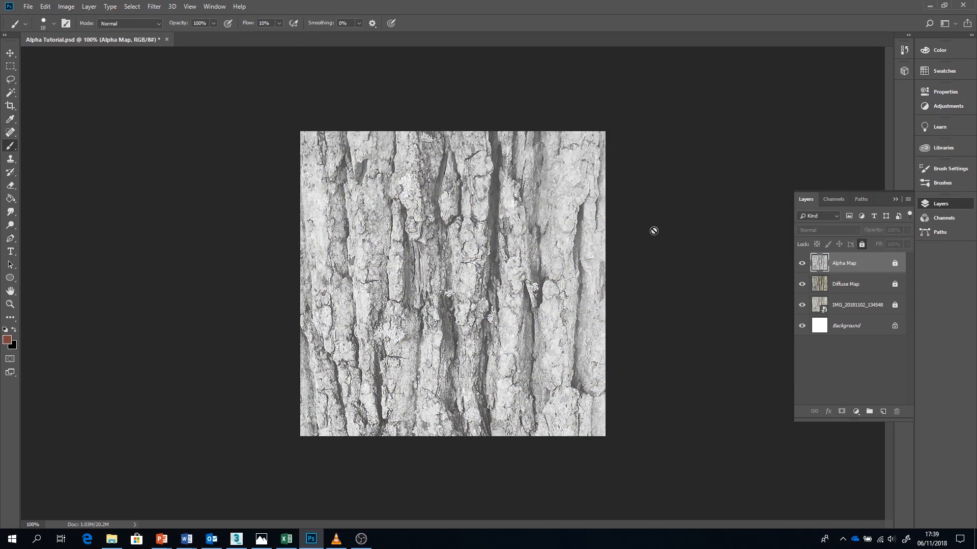
left_click(28, 6)
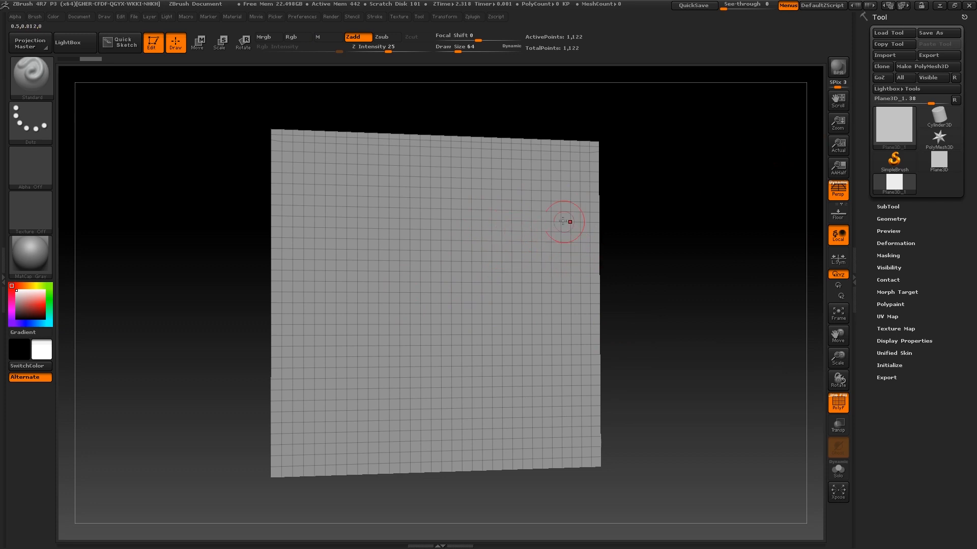
mouse_move(926, 66)
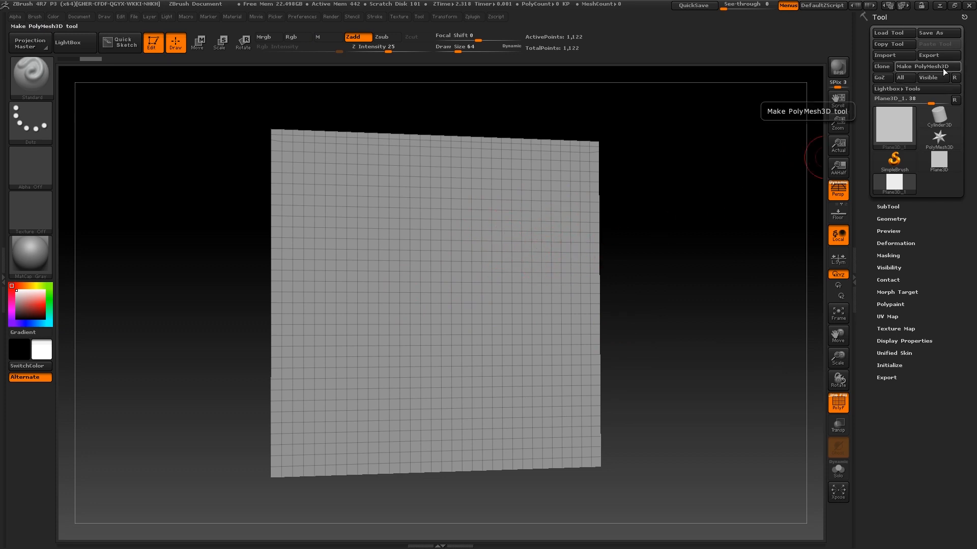
mouse_move(893, 124)
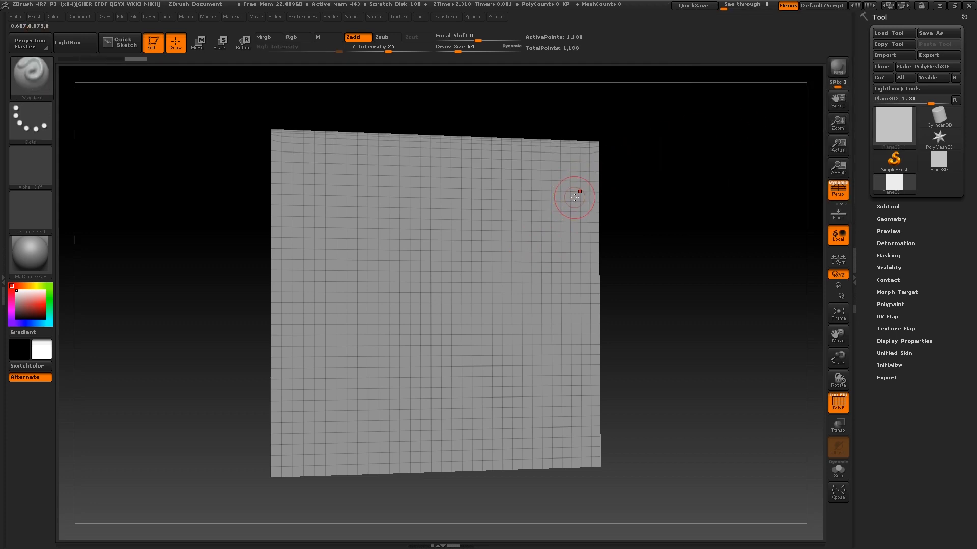
Convert the plane with Make PolyMesh3D and switch off the PolyF wireframe
left_click(927, 66)
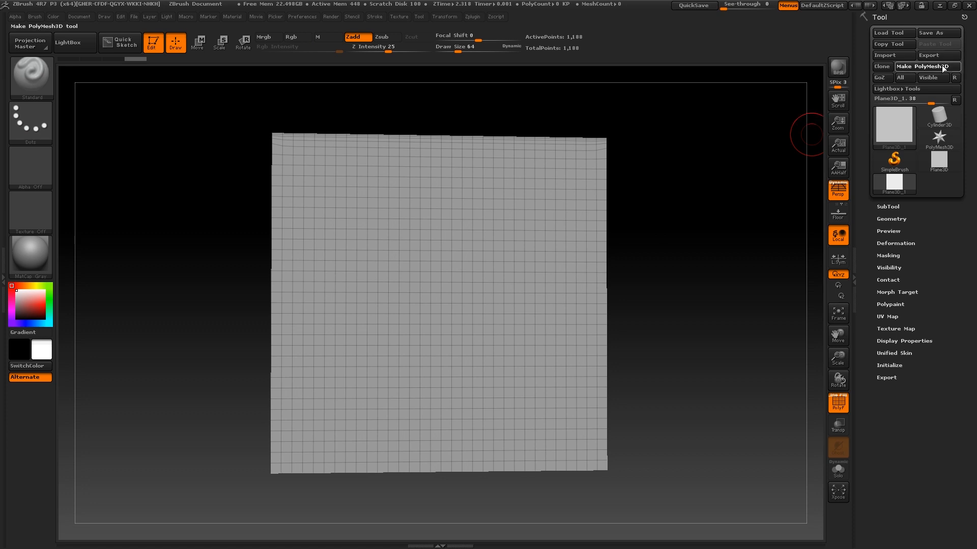
left_click(927, 67)
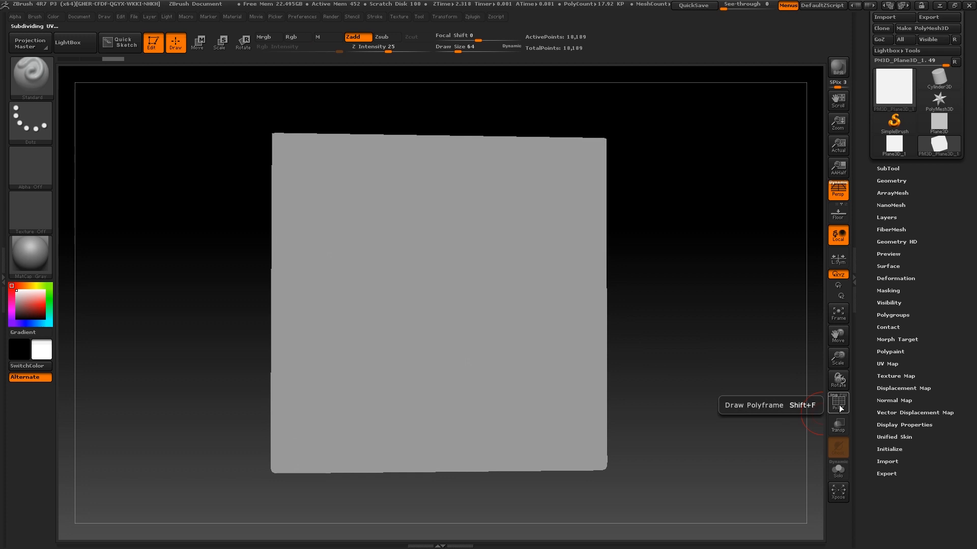
left_click(890, 180)
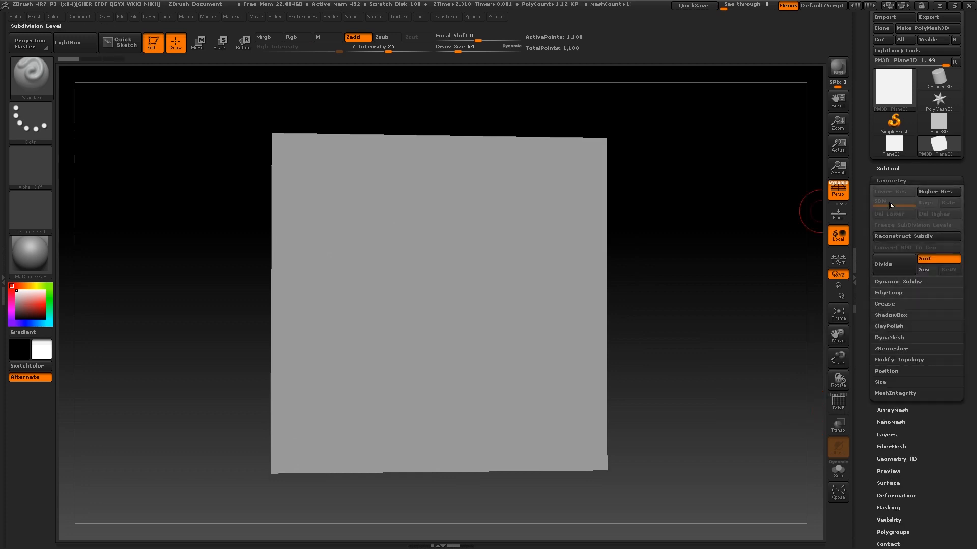
mouse_move(941, 268)
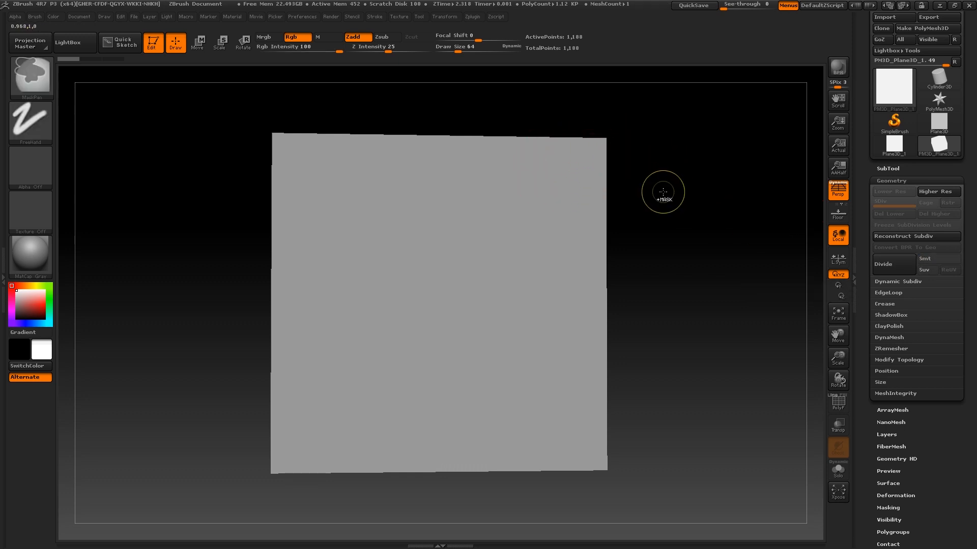
Subdivide the plane to about 1.1 million polygons and stamp the bark alpha with DragRect
left_click(882, 264)
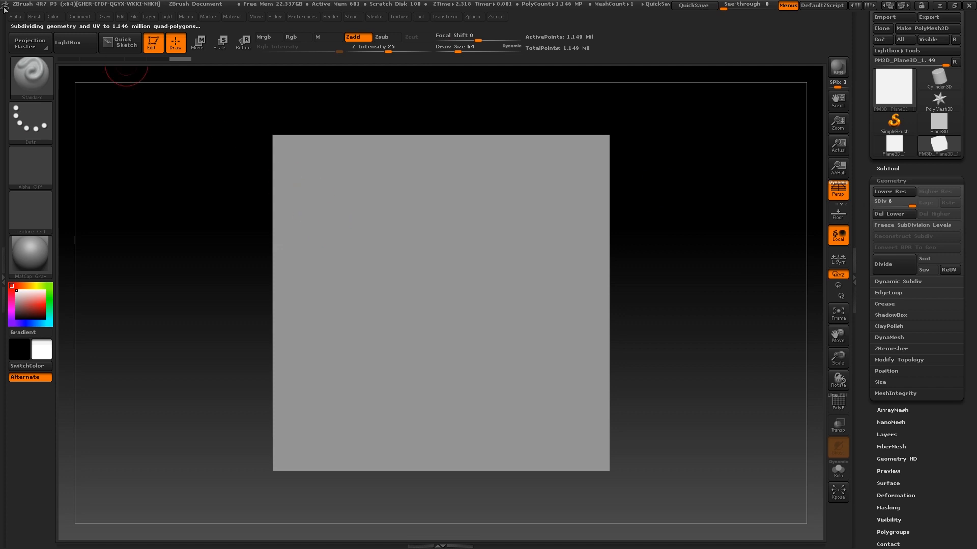
left_click(14, 16)
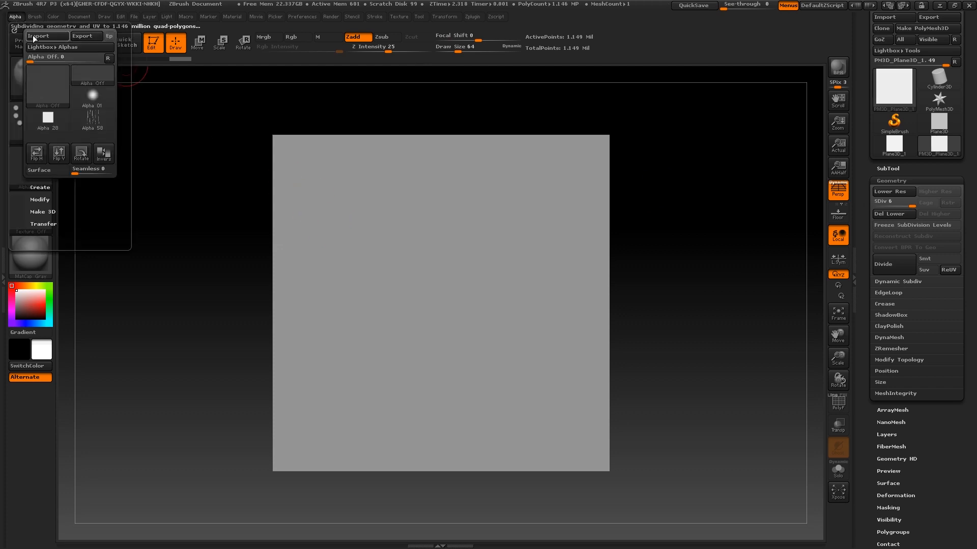
left_click(39, 36)
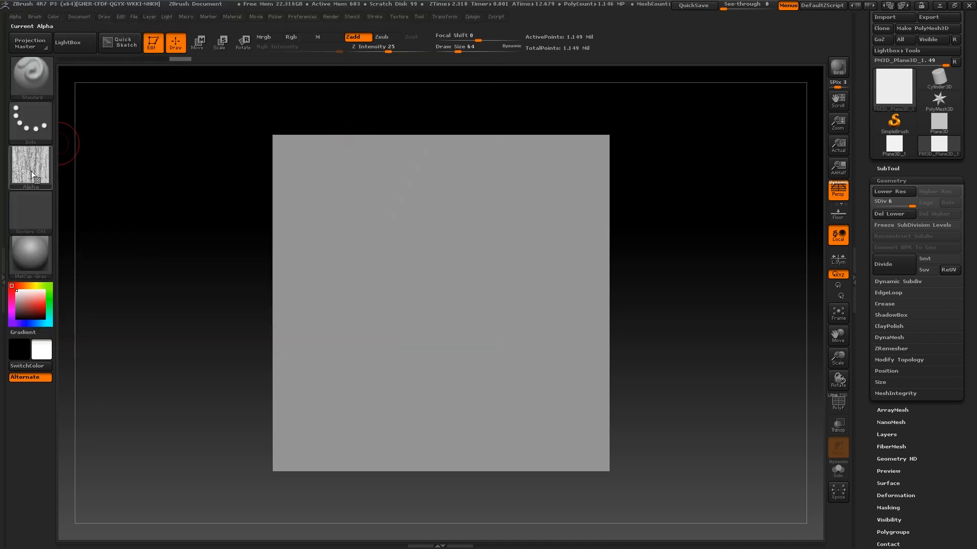
mouse_move(30, 166)
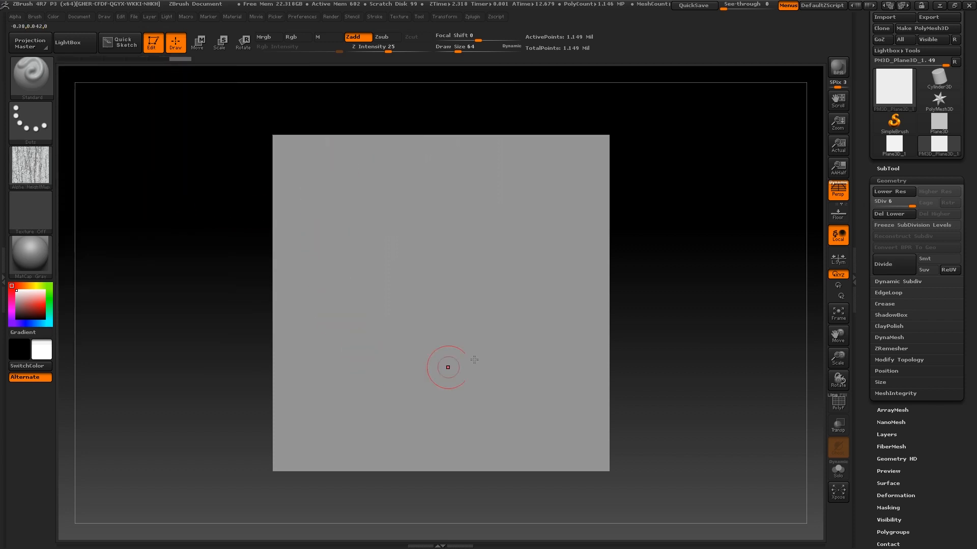
mouse_move(290, 298)
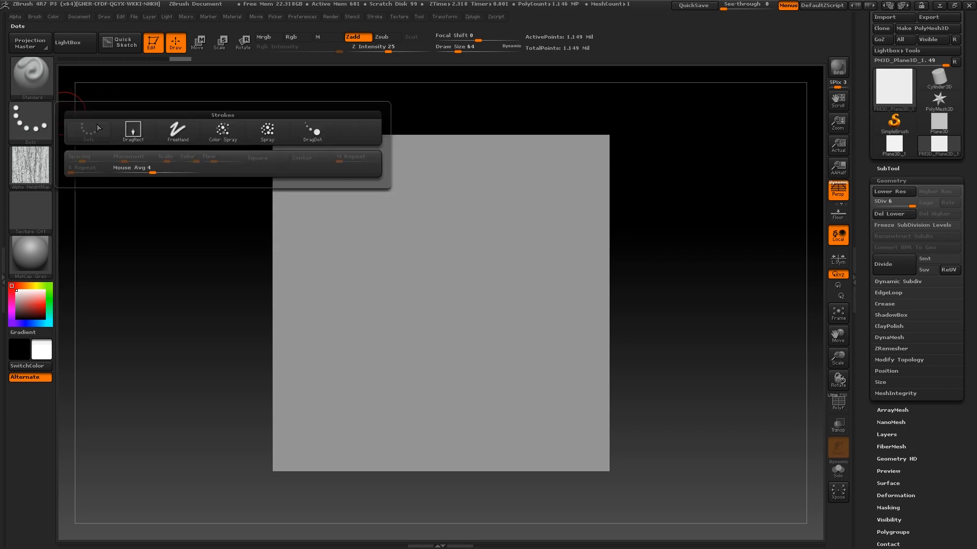
left_click(132, 130)
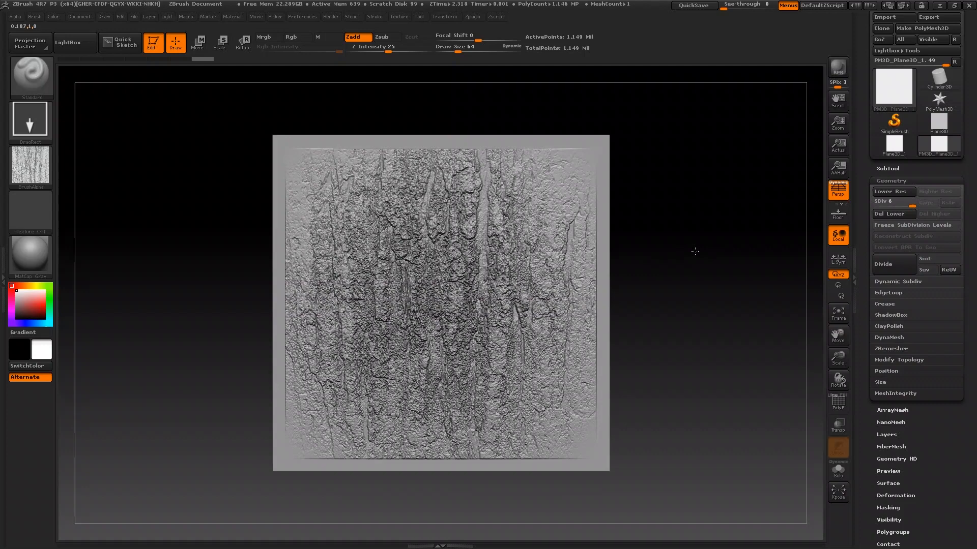
left_click(416, 224)
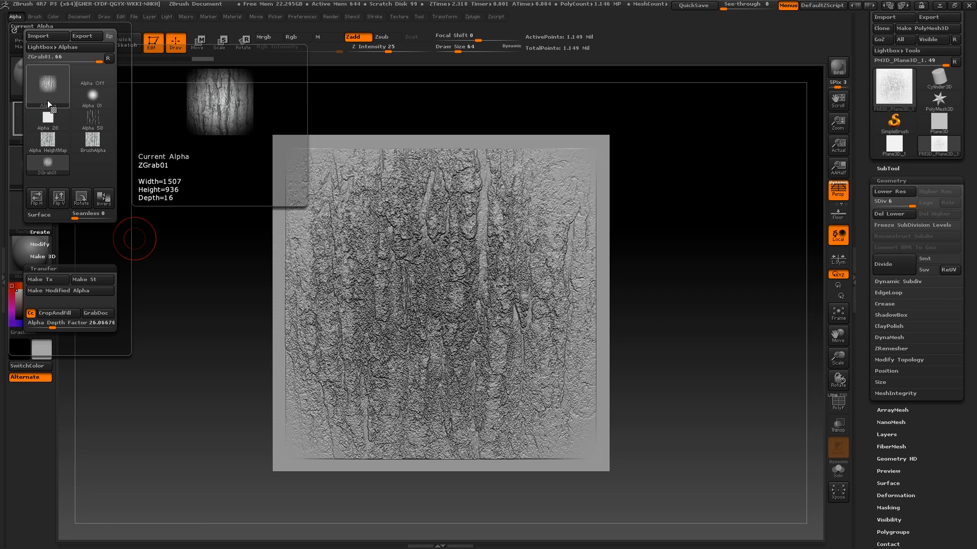
Select the grabbed ZGrab01 bark alpha in the Alpha palette
left_click(938, 94)
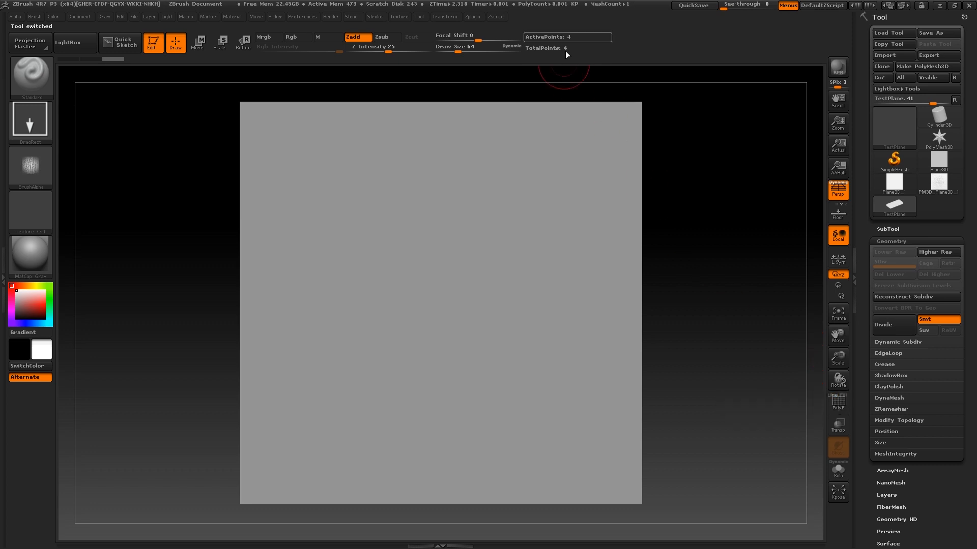
Divide the new test plane repeatedly up to SDiv 11
left_click(890, 325)
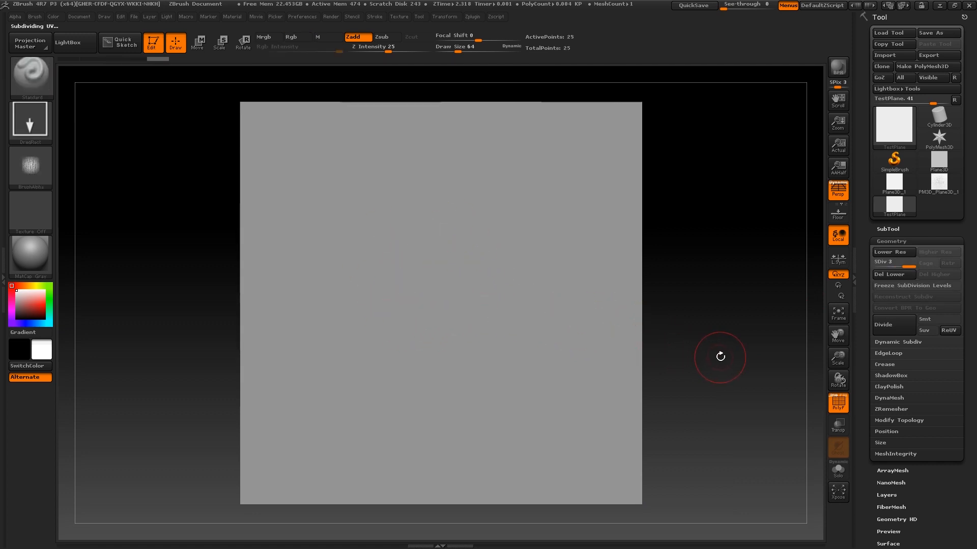
mouse_move(734, 359)
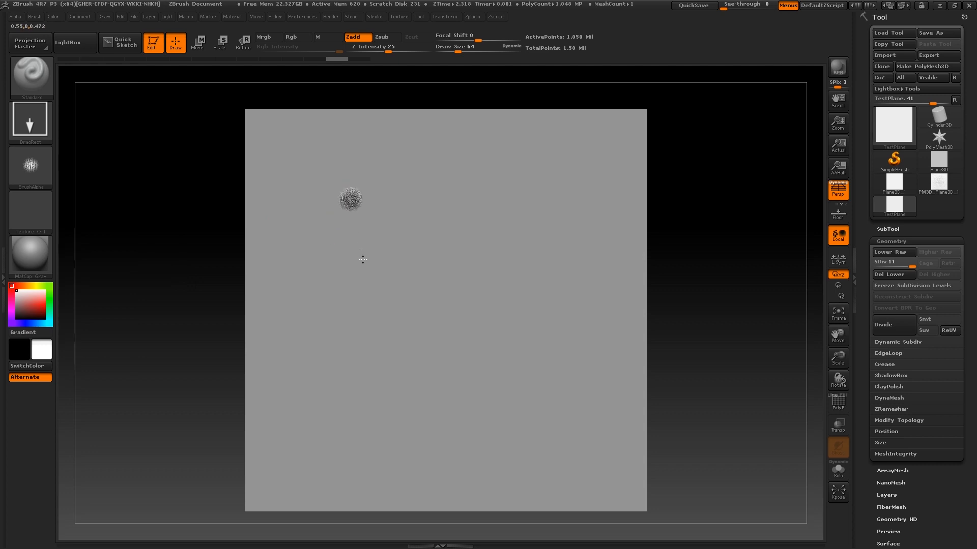
left_click(350, 198)
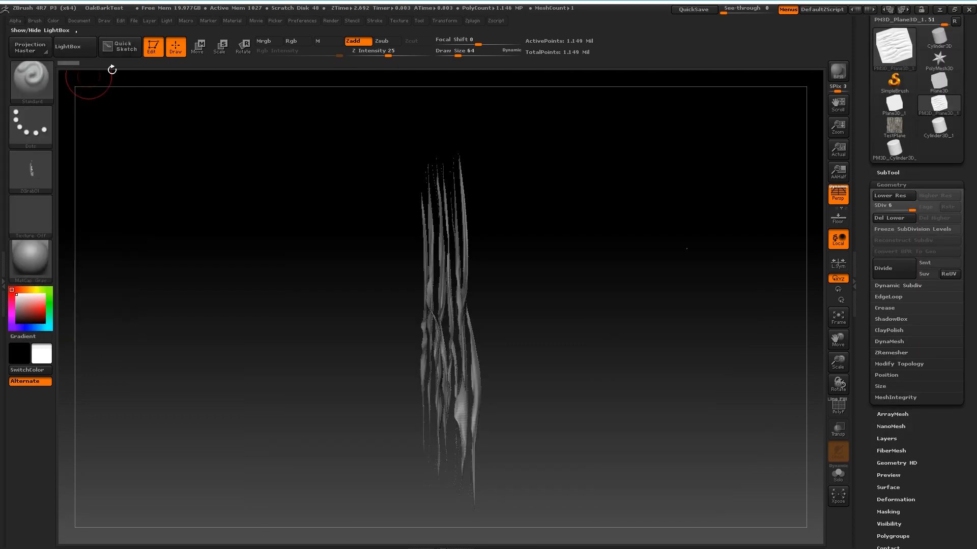
Select the DamStandard brush and carve long vertical bark grooves into the plane
left_click(34, 21)
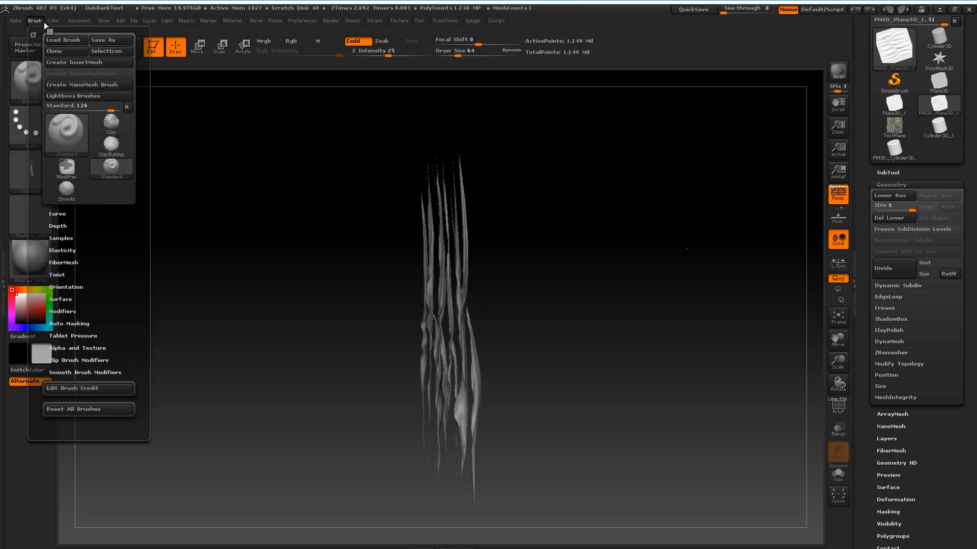
left_click(15, 20)
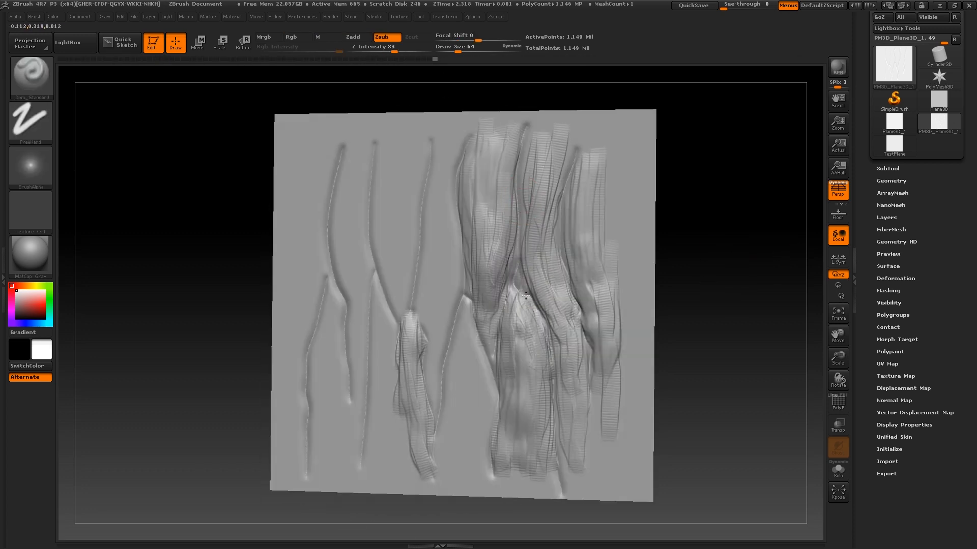
left_click_drag(524, 296, 586, 345)
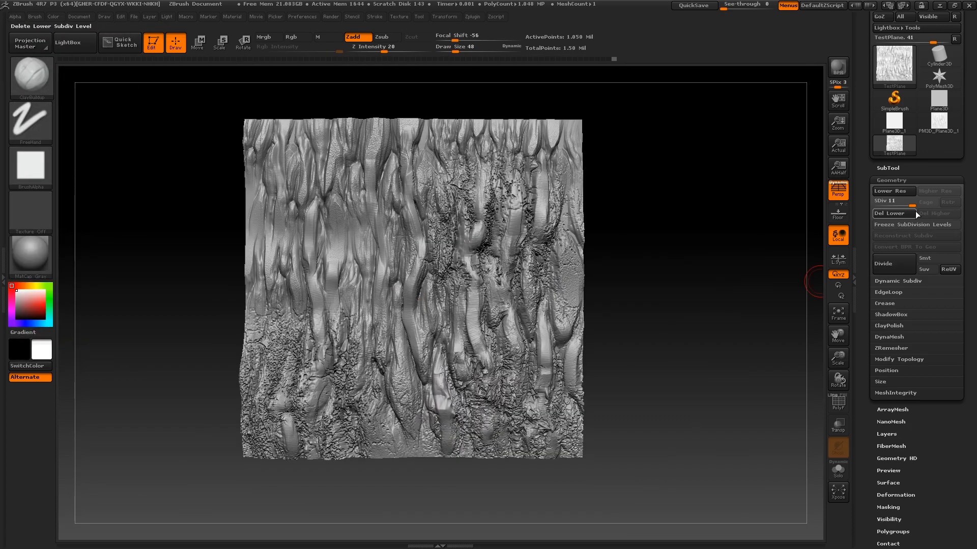
Delete the lower subdivision levels with Del Lower, then step down with Lower Res
left_click(892, 213)
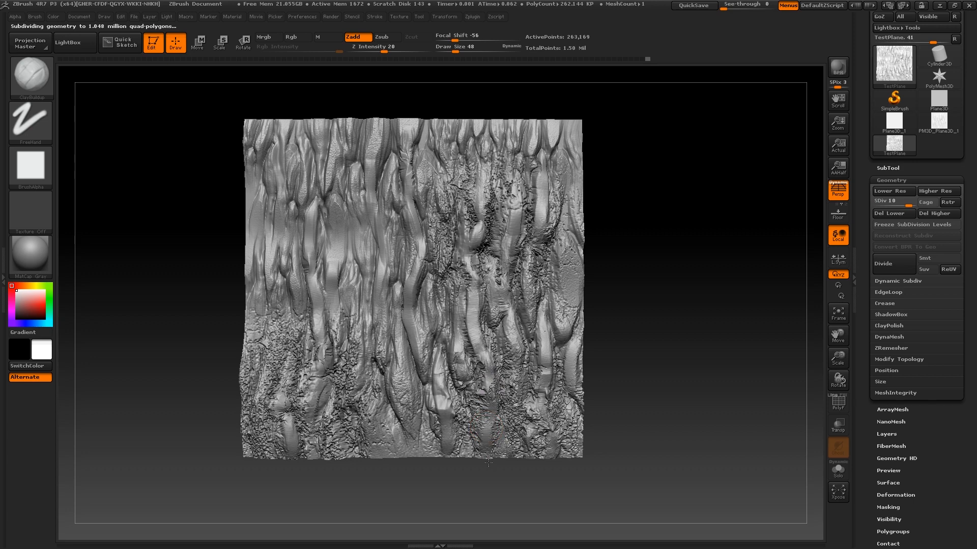
left_click(492, 386)
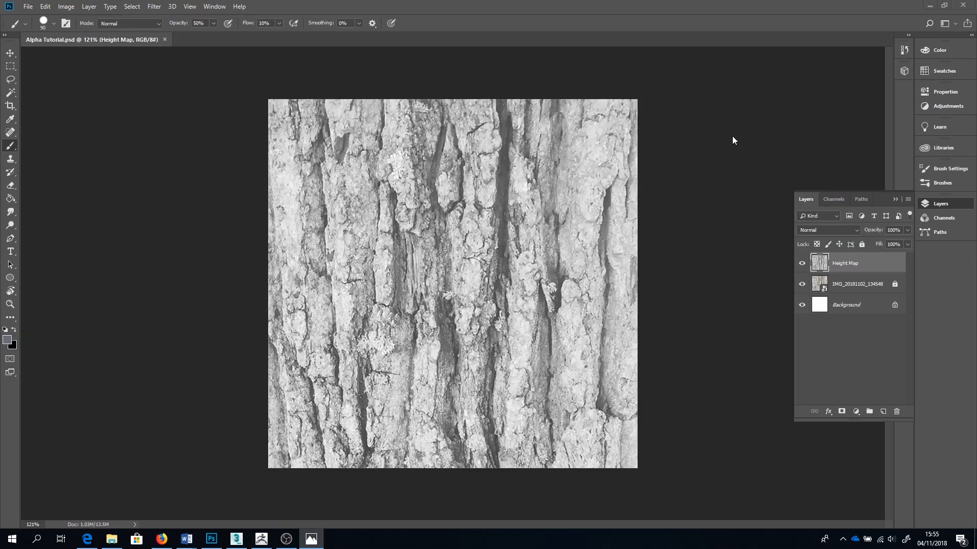
Hide the Height Map layer and add a Diffuse Map photo duplicate with saturation +24
left_click(802, 263)
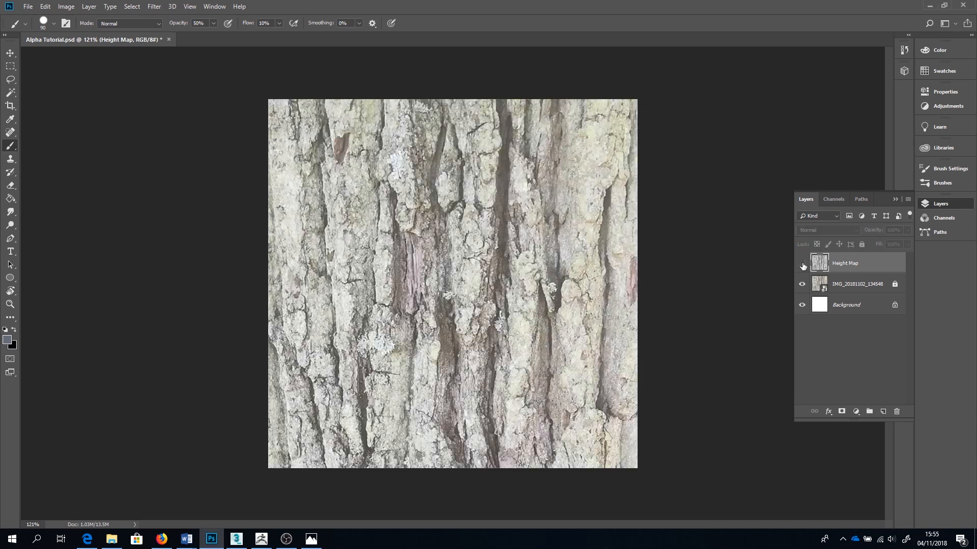
right_click(856, 284)
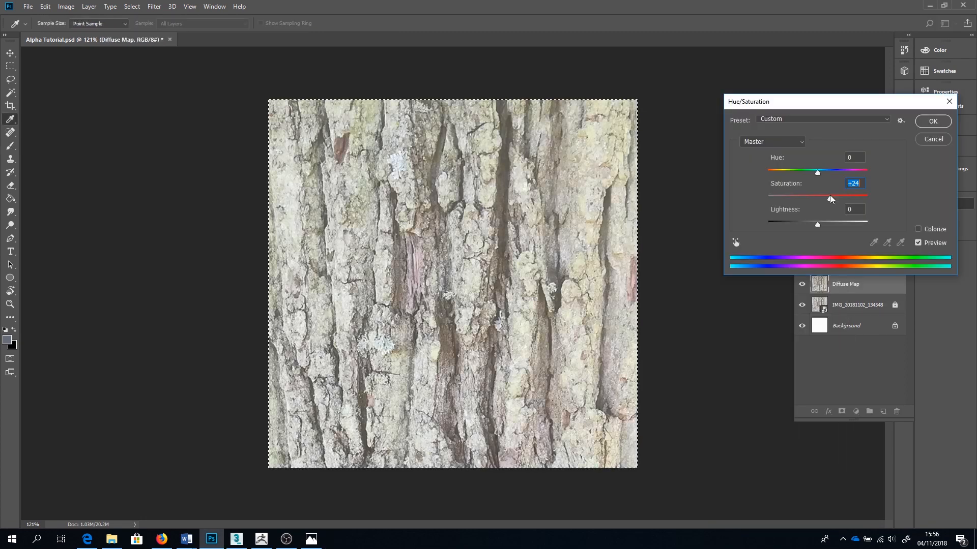
left_click(932, 121)
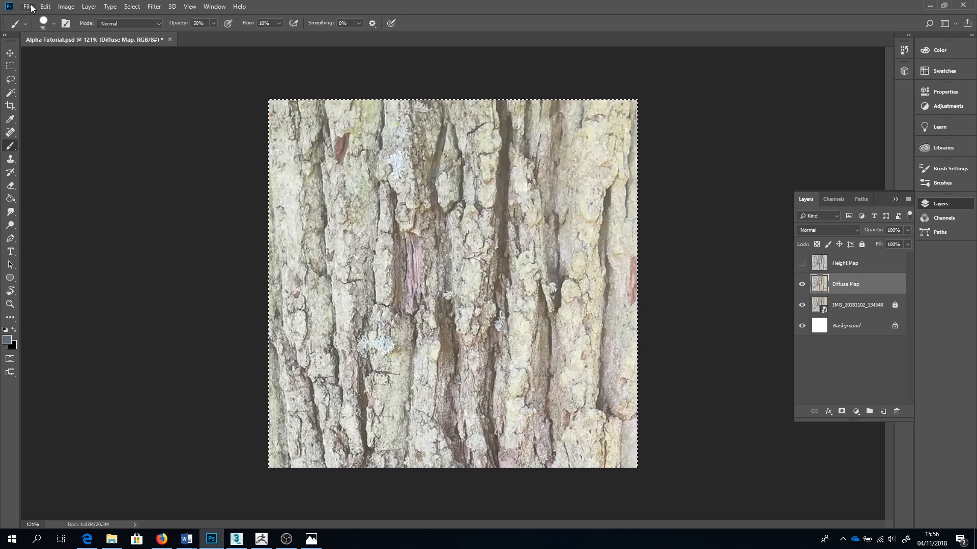
left_click(27, 6)
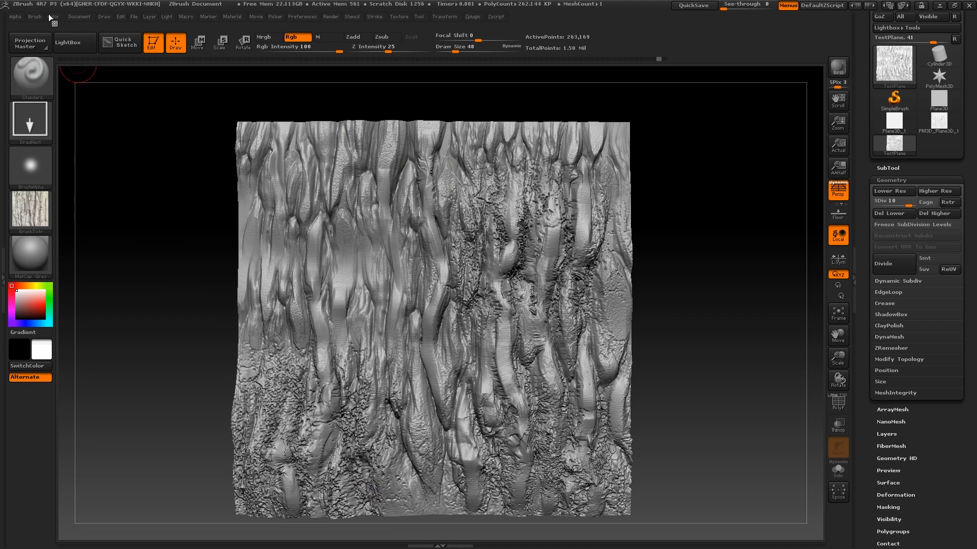
Try a yellow-green colour, reset to white, and enable Mrgb with Rgb Intensity 100
left_click(53, 16)
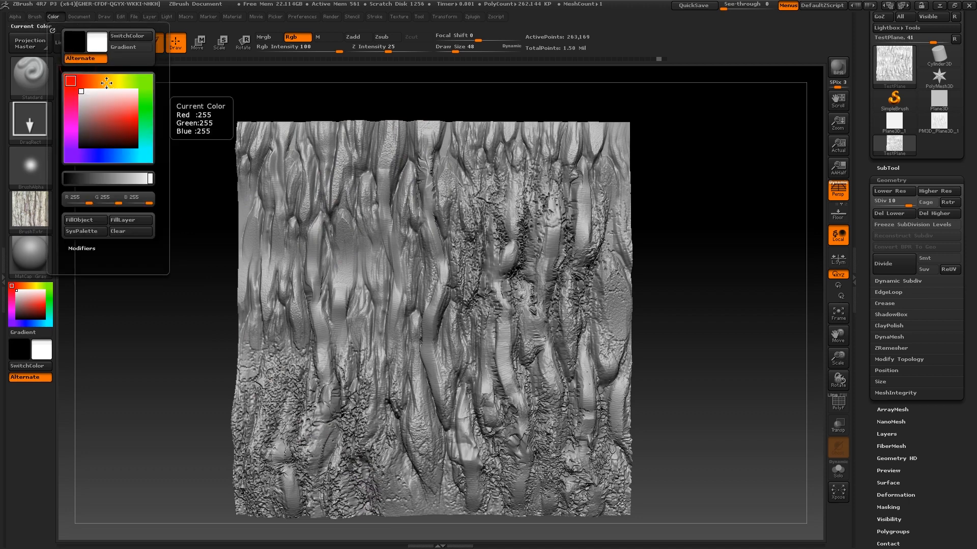
left_click(123, 120)
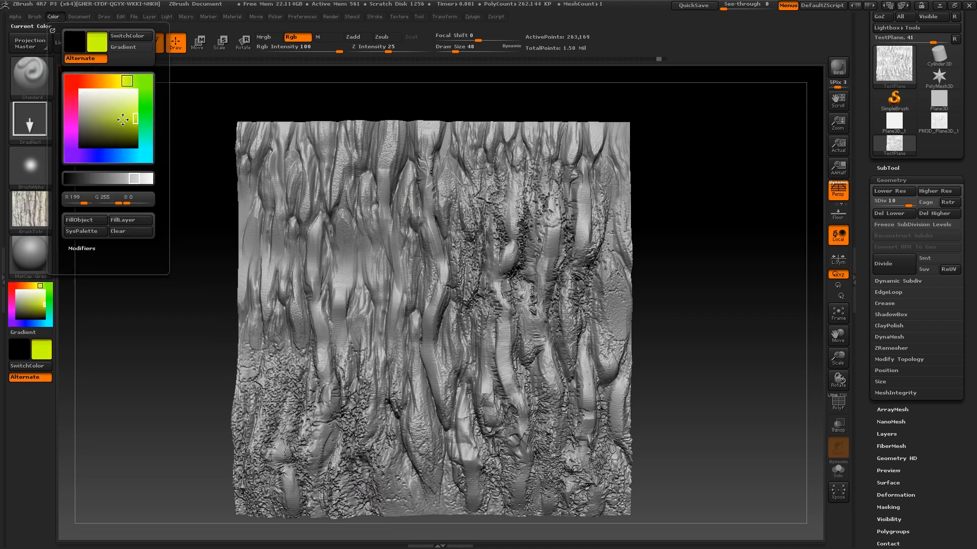
left_click(92, 117)
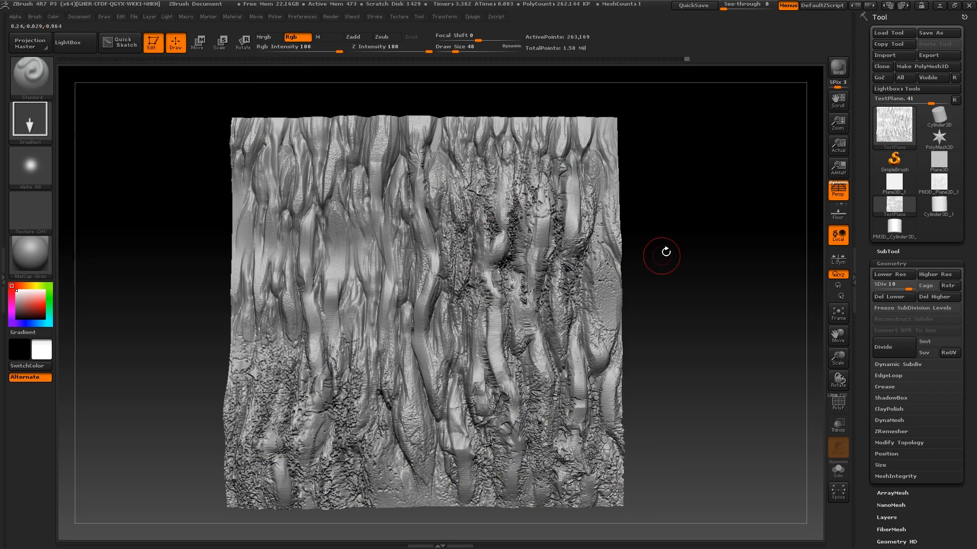
left_click_drag(663, 255, 268, 67)
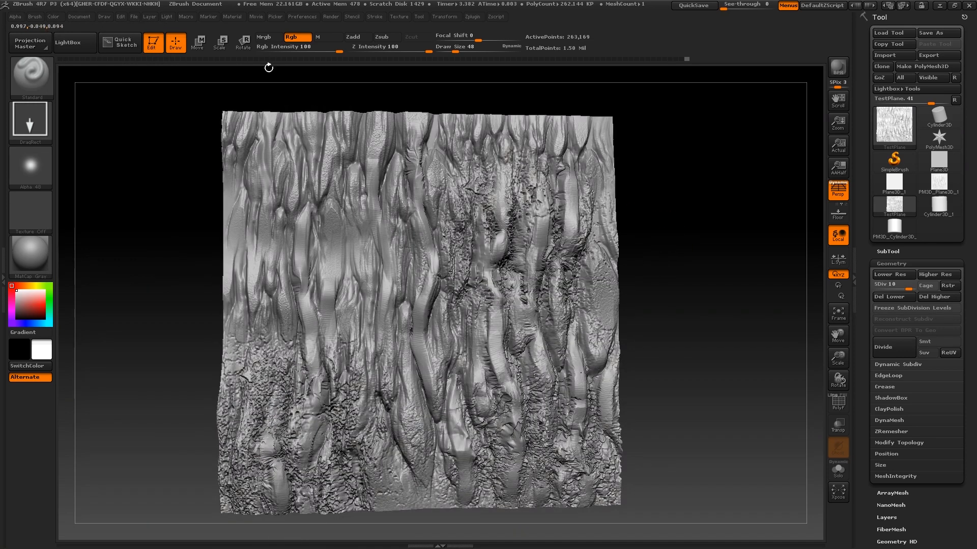
left_click(297, 47)
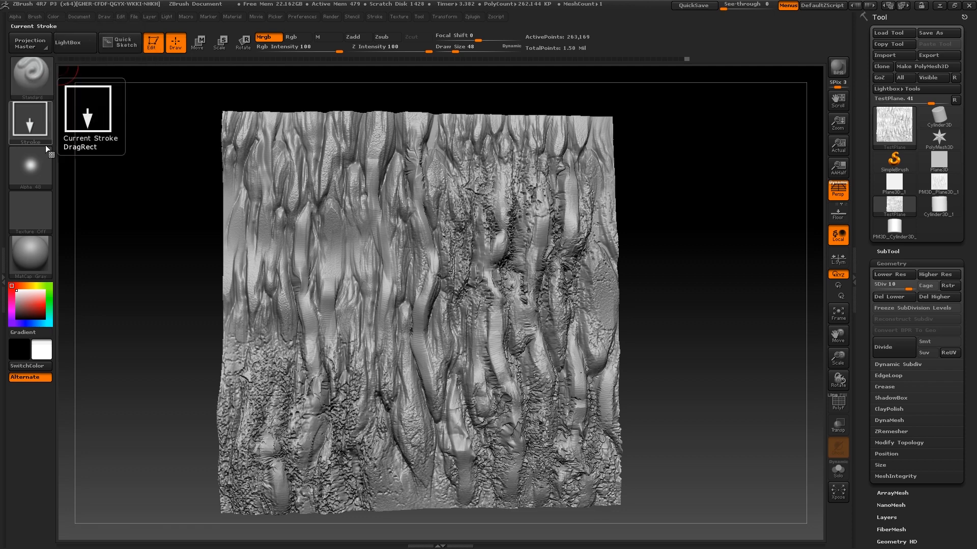
mouse_move(50, 179)
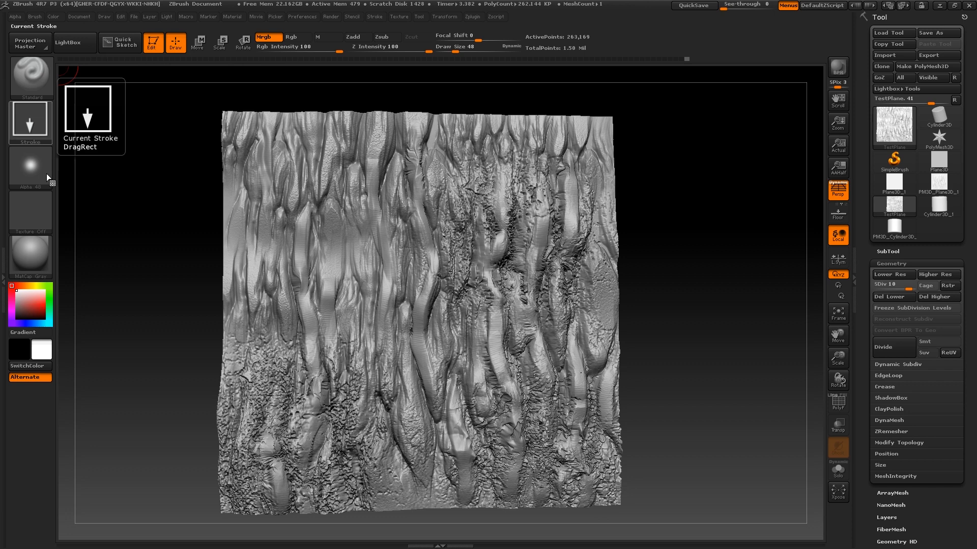
mouse_move(30, 167)
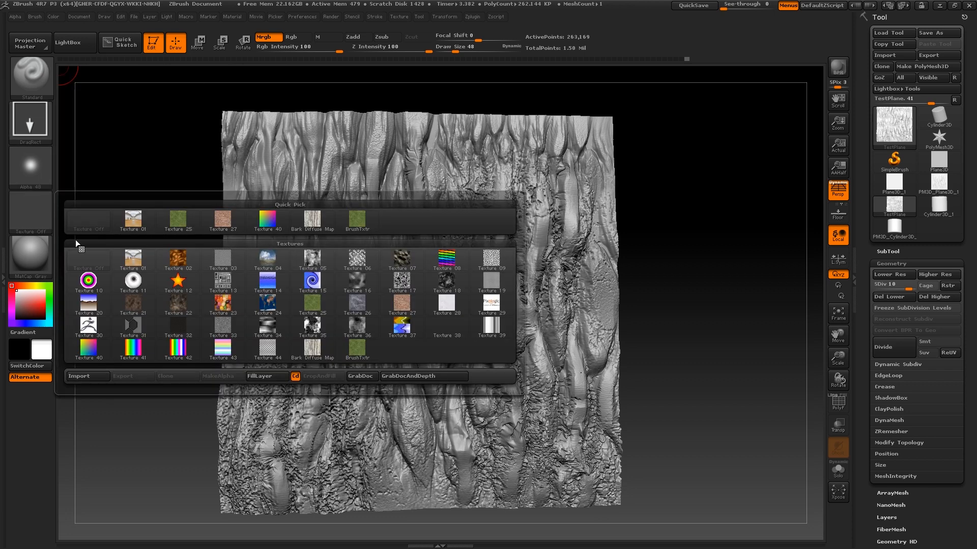
Import the Bark Diffuse Map image through the Texture palette and select it
left_click(87, 375)
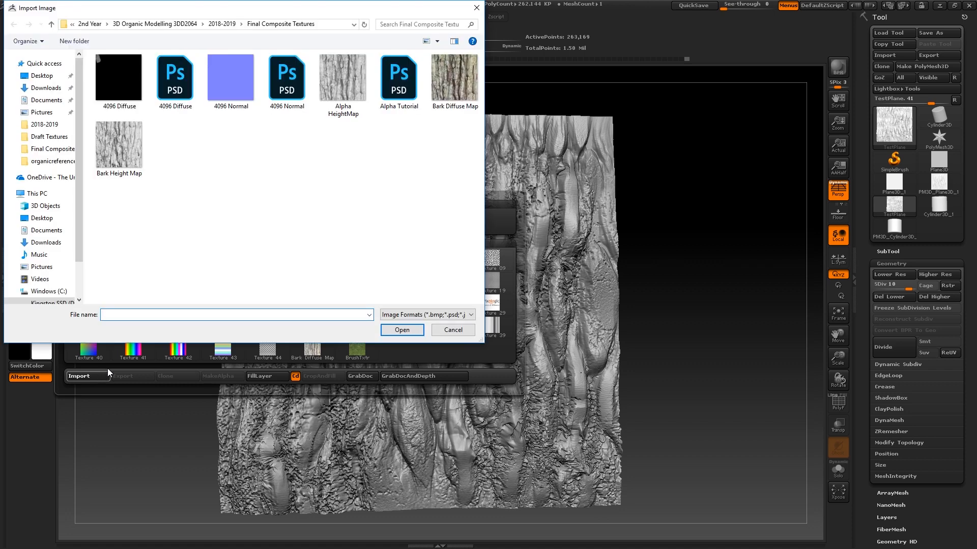
left_click(452, 330)
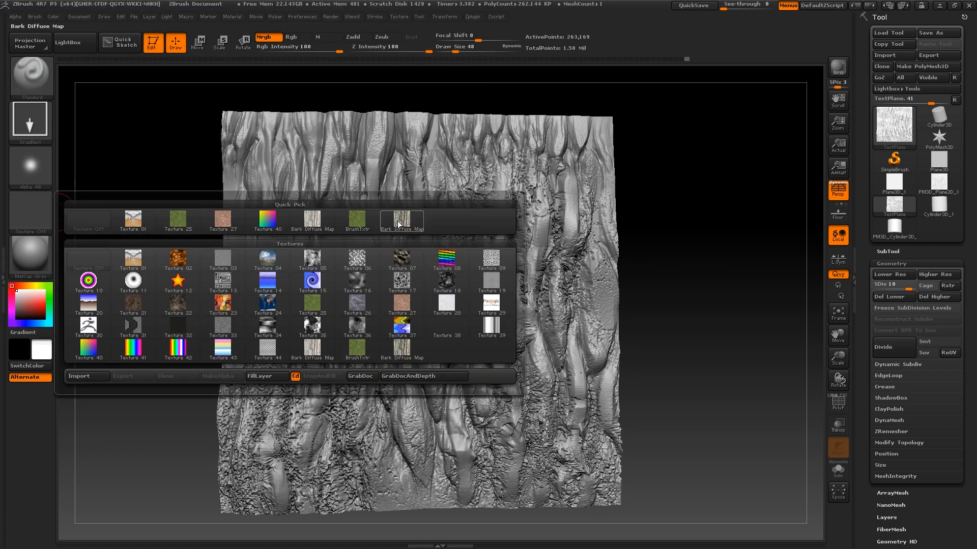
left_click(402, 219)
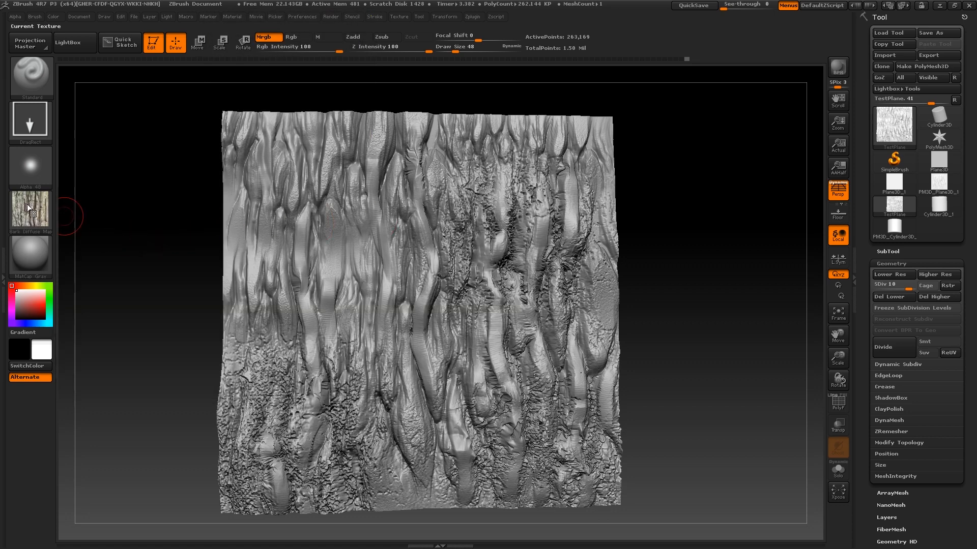
mouse_move(29, 211)
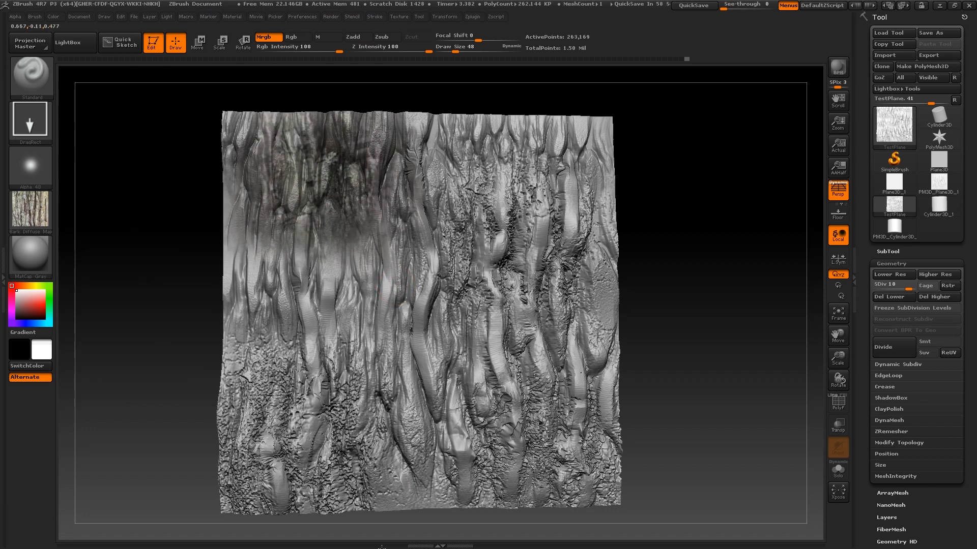
Polypaint bark strokes across the plane's top with the Standard brush in RGB mode
left_click(352, 297)
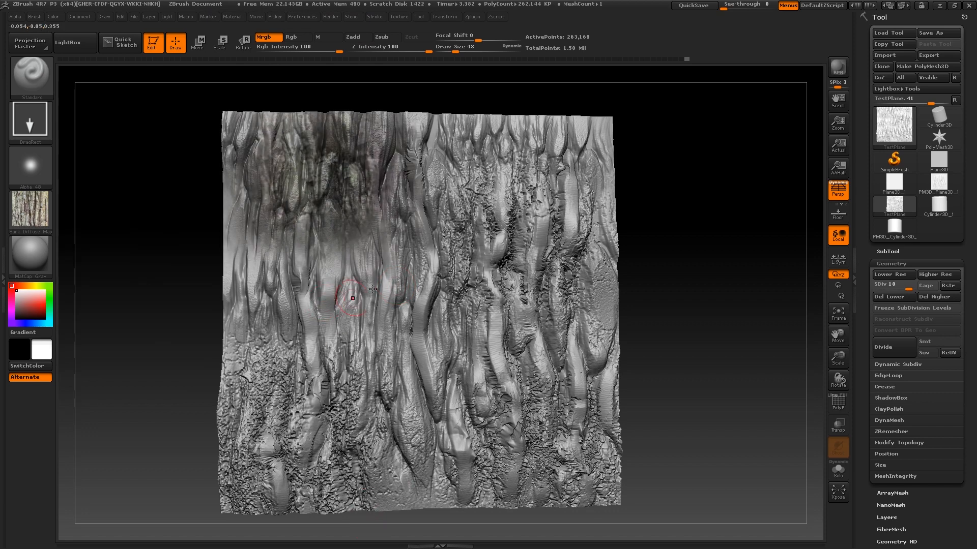
left_click_drag(367, 296, 268, 124)
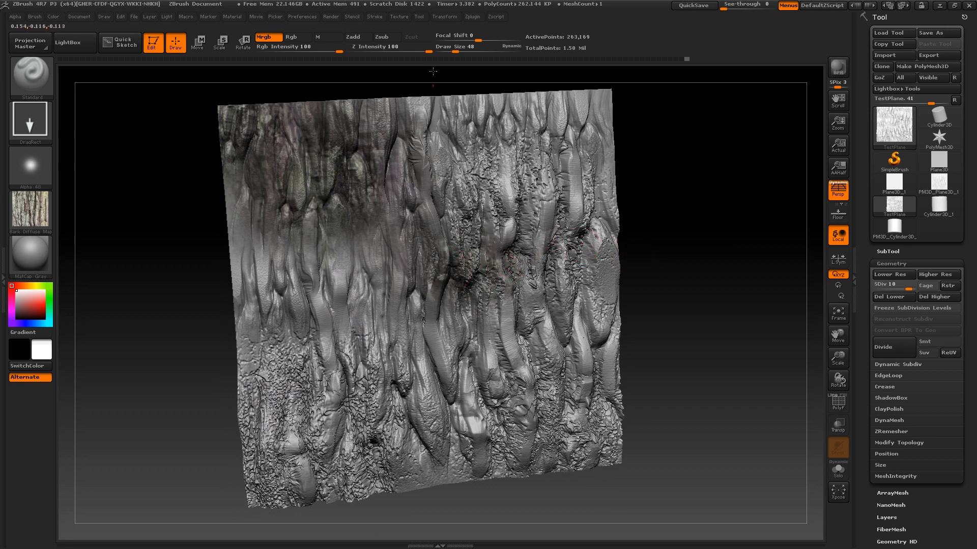
left_click(346, 274)
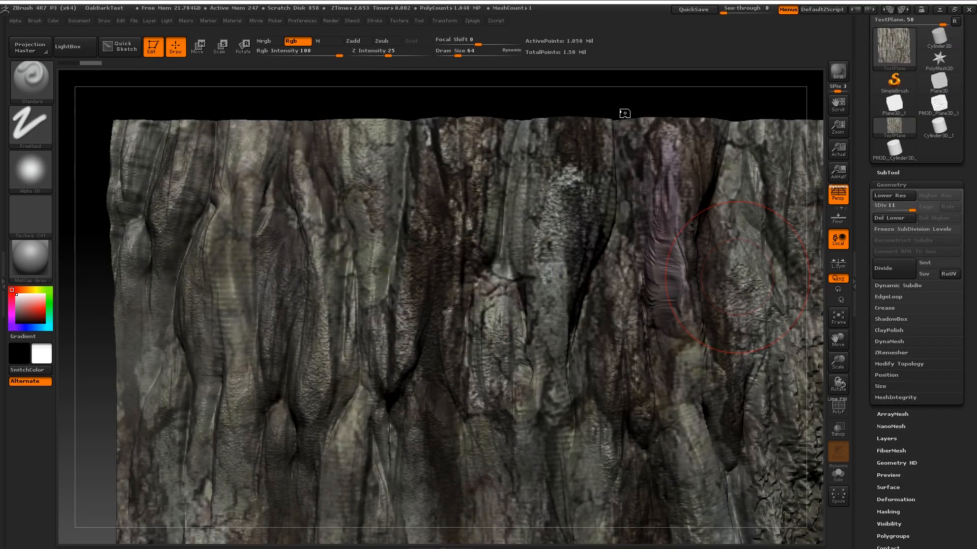
mouse_move(544, 120)
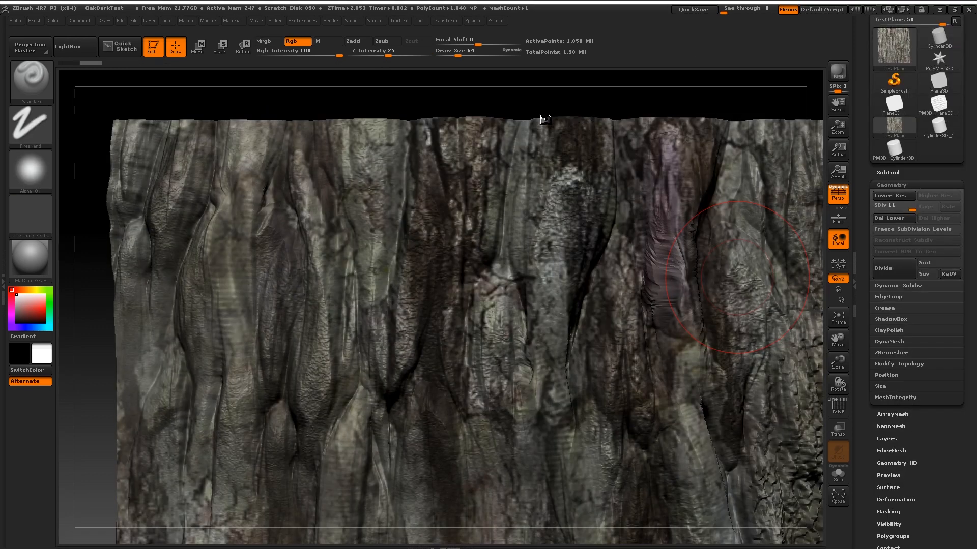
Choose an alpha and FreeHand stroke, then paint over the light bark patches
left_click(398, 21)
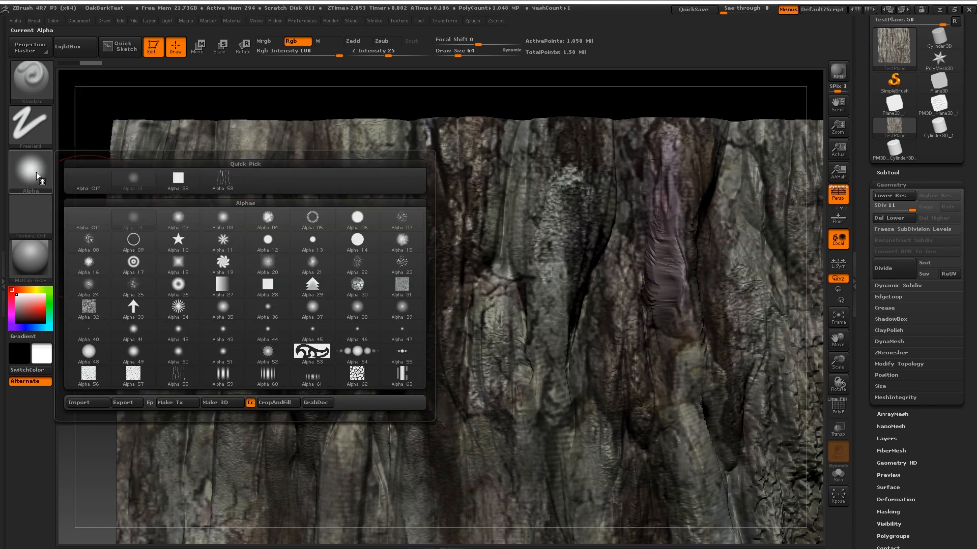
left_click(132, 177)
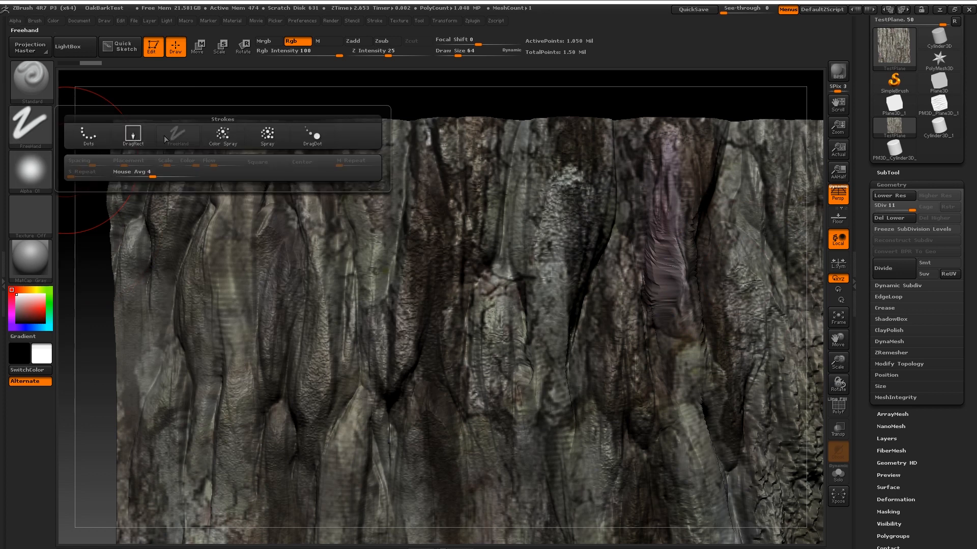
left_click(30, 80)
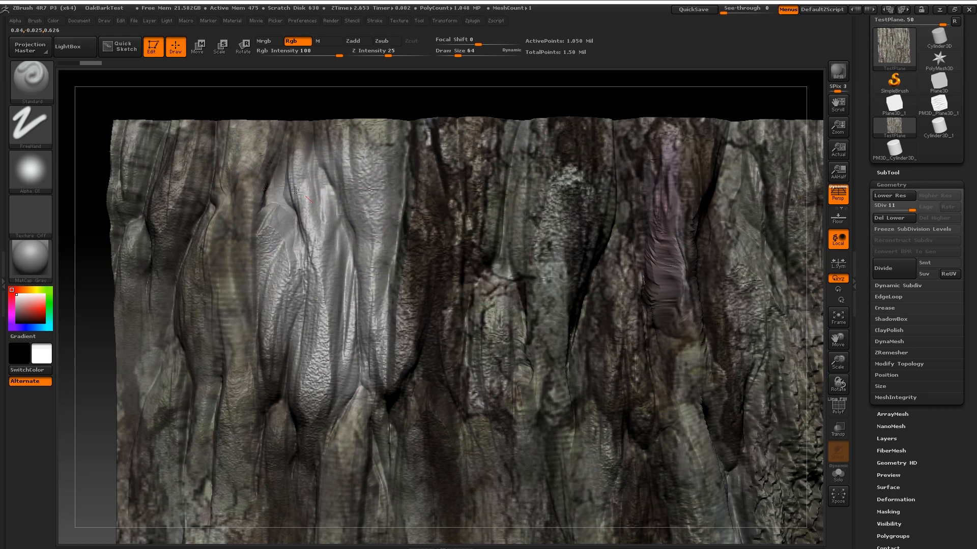
left_click_drag(296, 190, 389, 215)
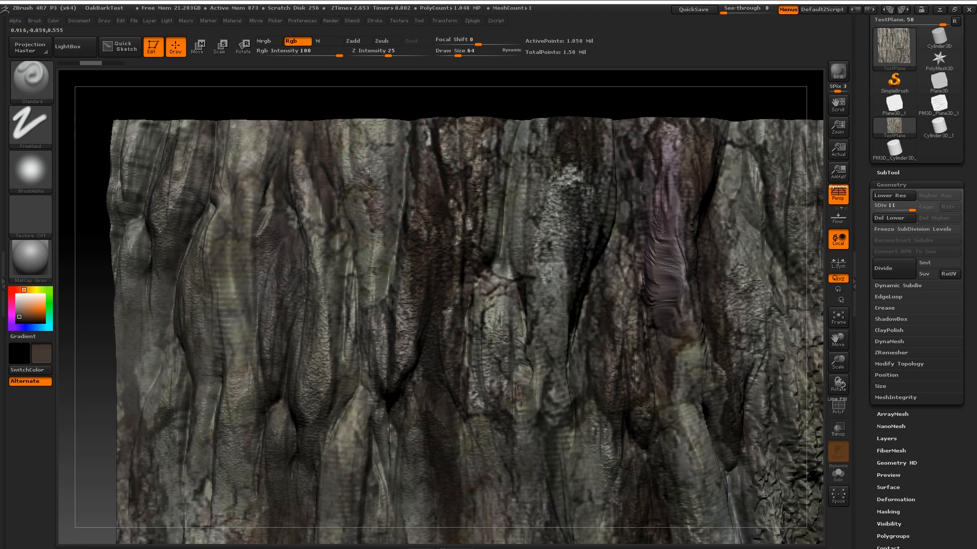
left_click_drag(370, 173, 362, 208)
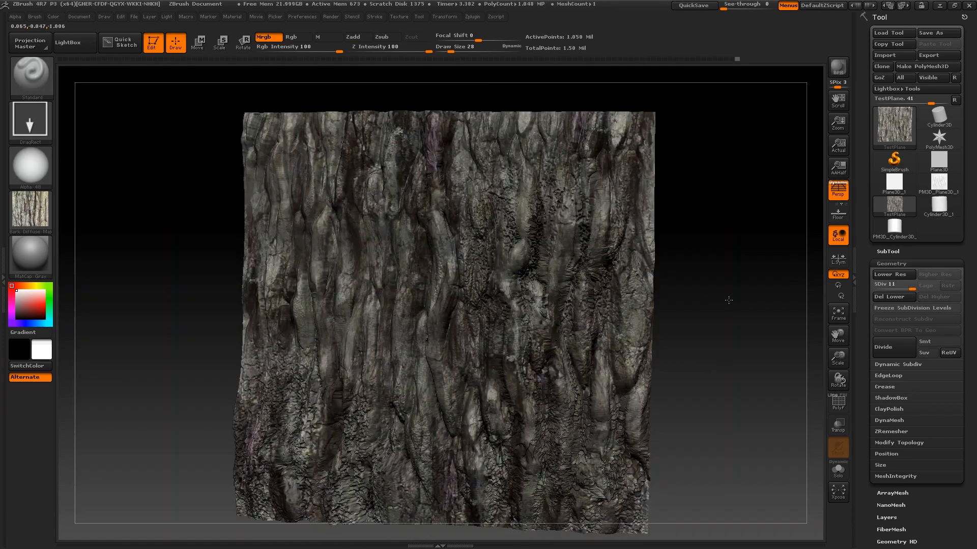
mouse_move(893, 128)
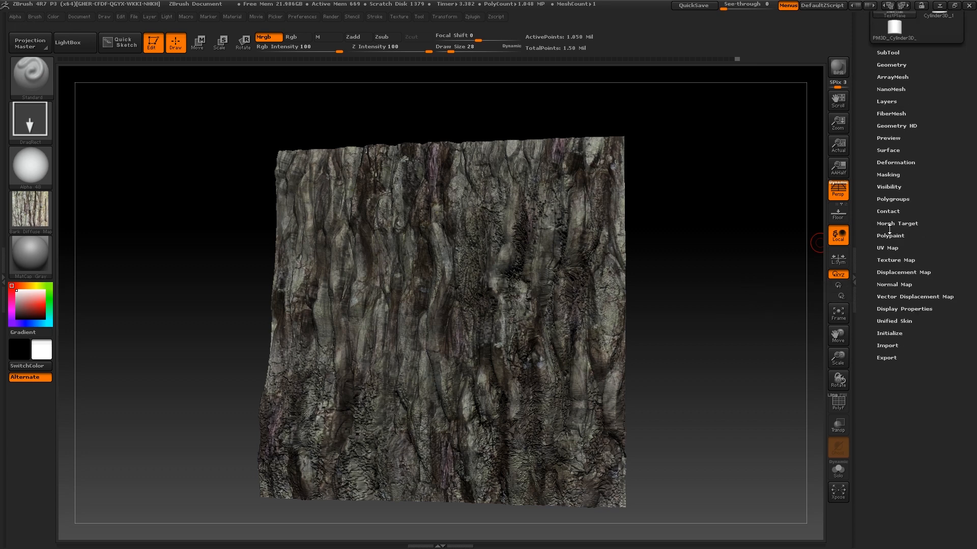
Create a 4096 TestPlane texture from polypaint and export it to Final Composite Textures
left_click(895, 260)
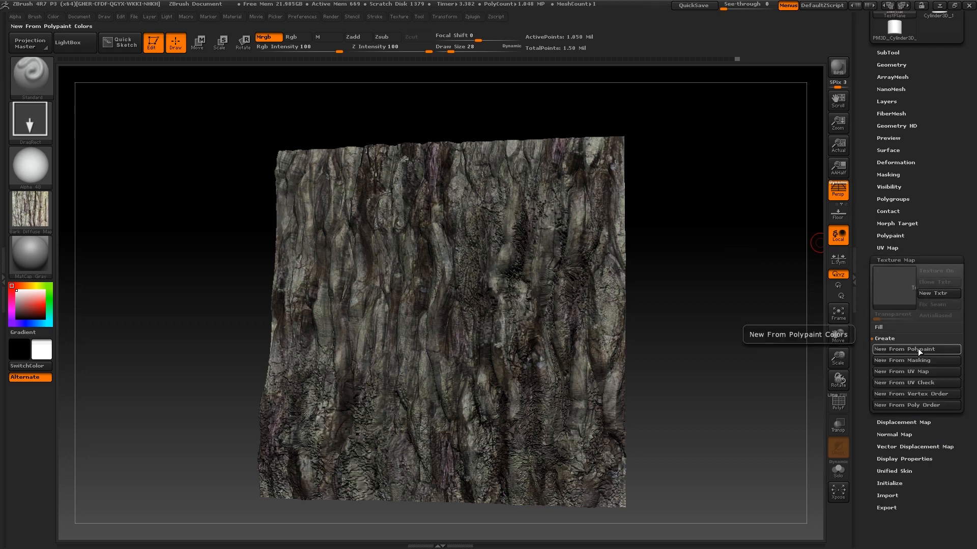
left_click(916, 349)
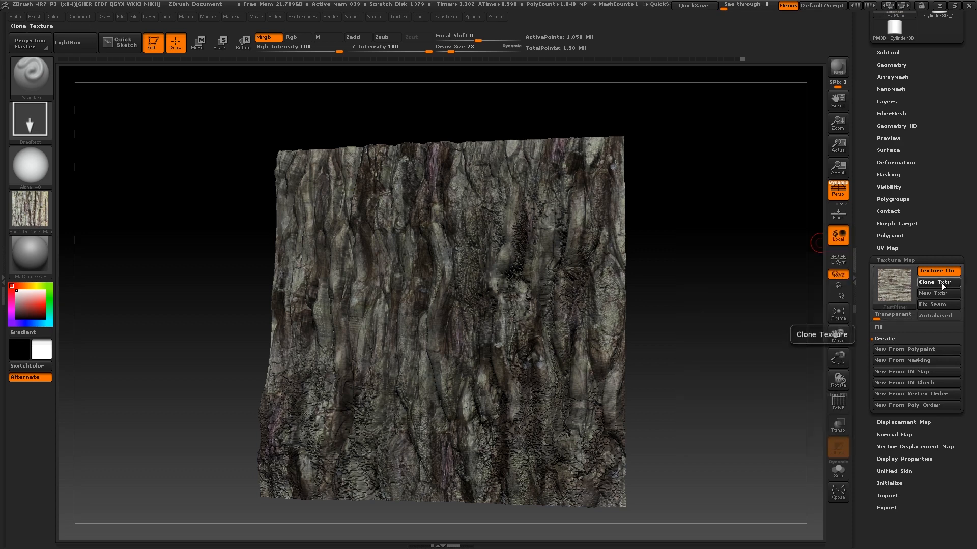
mouse_move(30, 212)
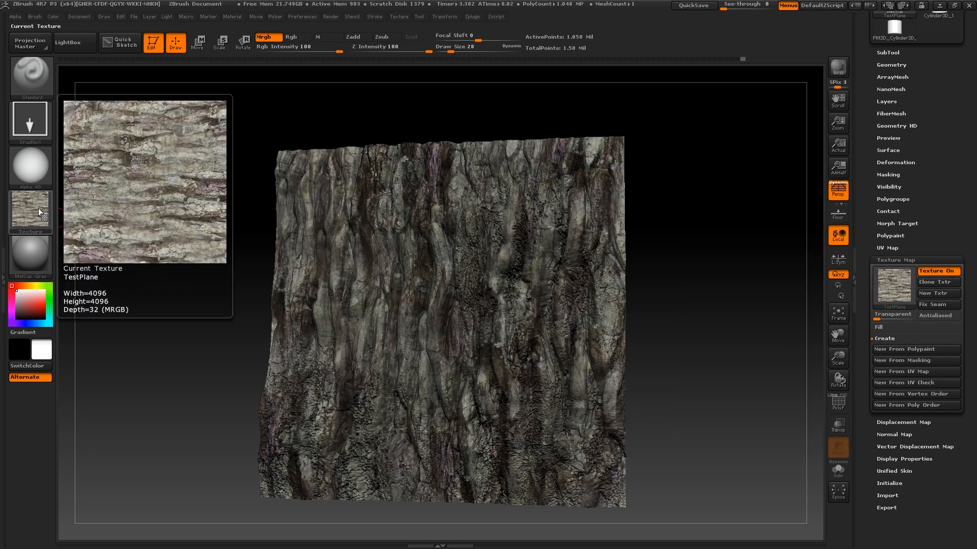
left_click(419, 17)
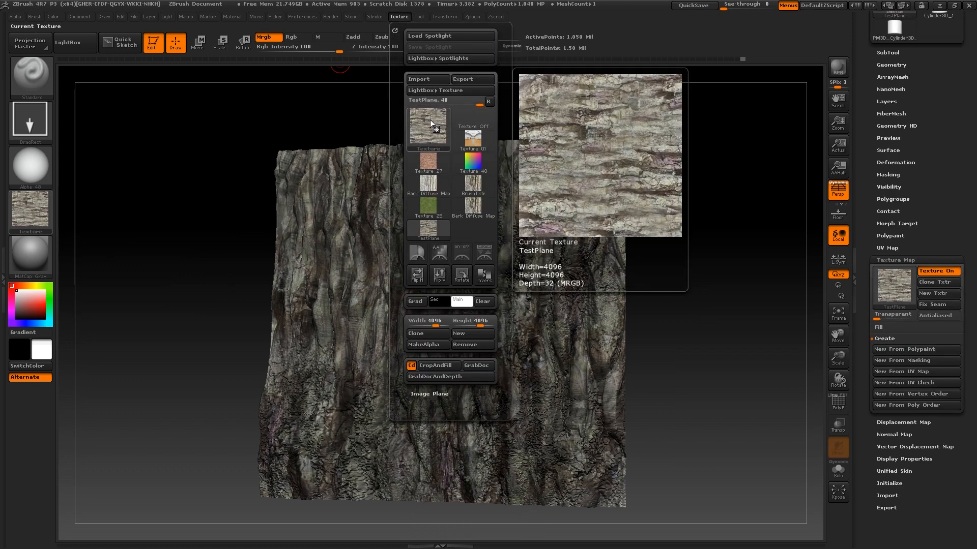
left_click(439, 274)
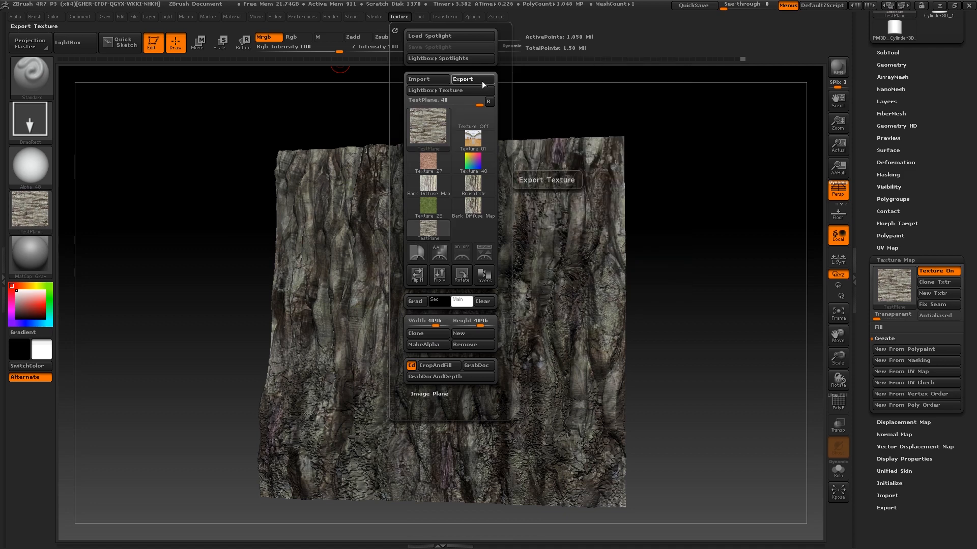
left_click(472, 79)
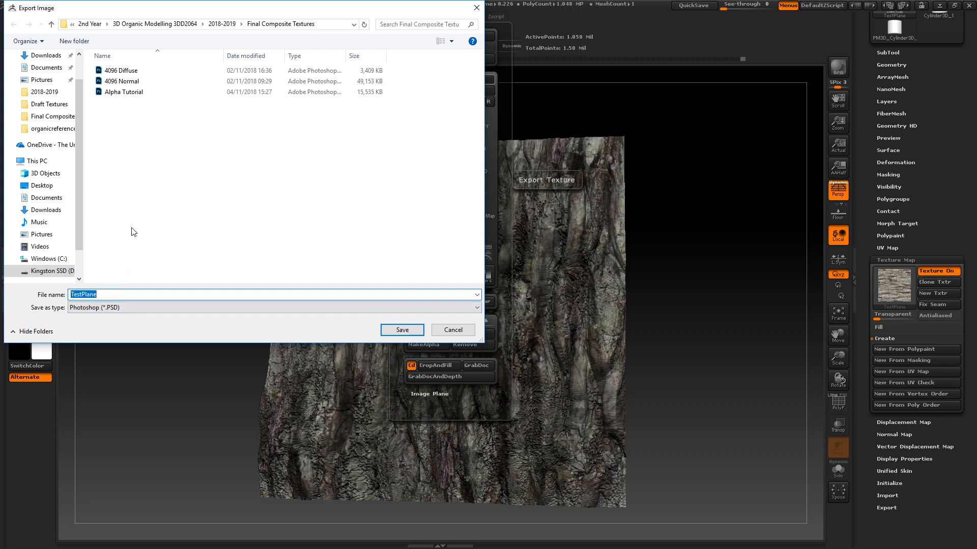
left_click(124, 92)
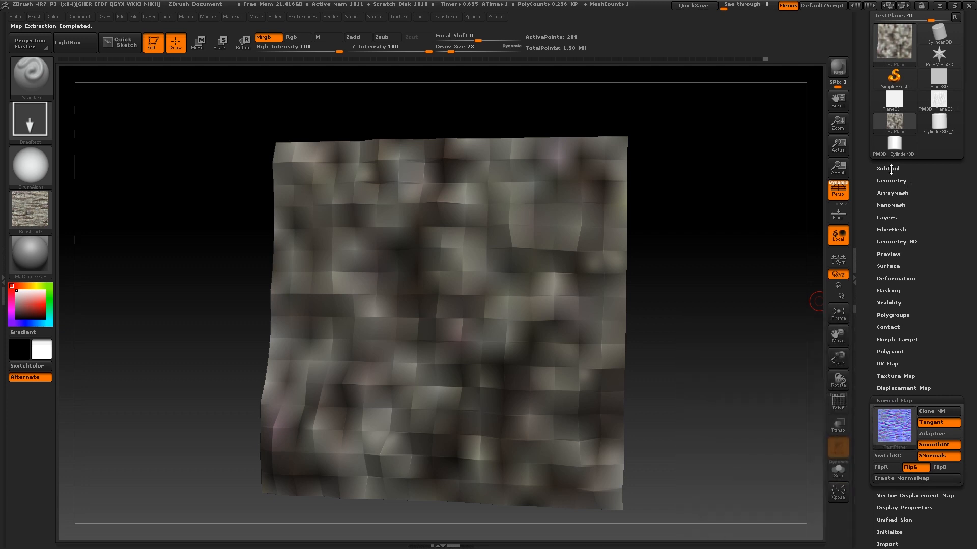
Check subdivision levels, select the generated normal map, and export it as an image
left_click(890, 180)
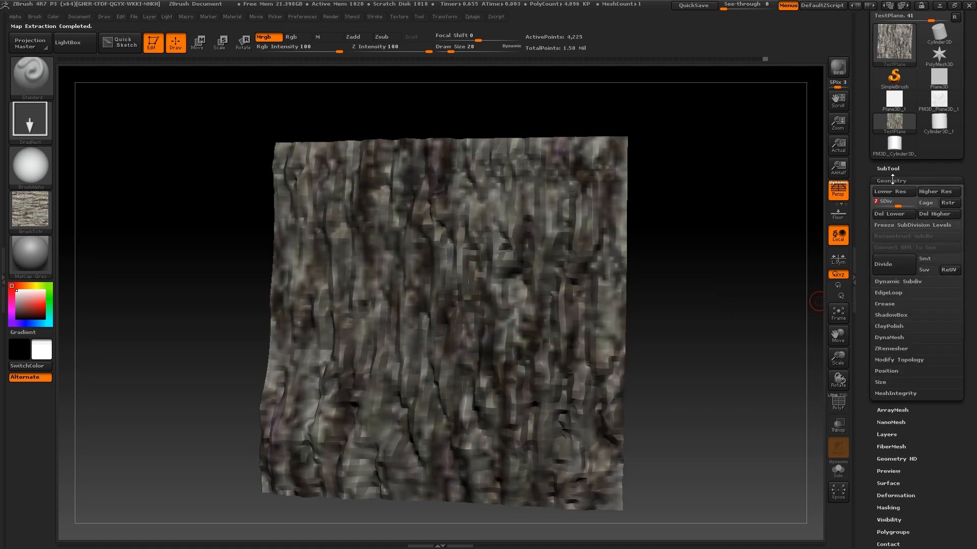
left_click(890, 180)
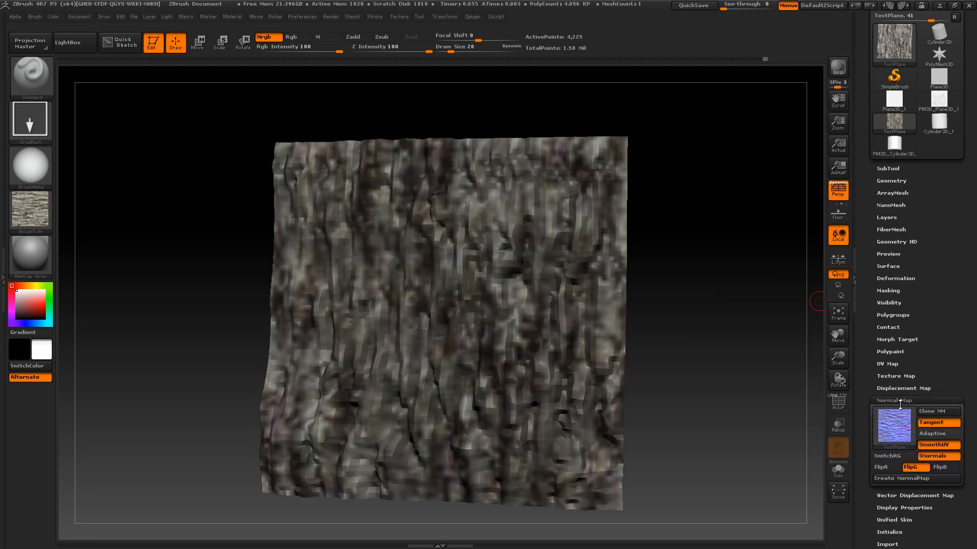
left_click(897, 478)
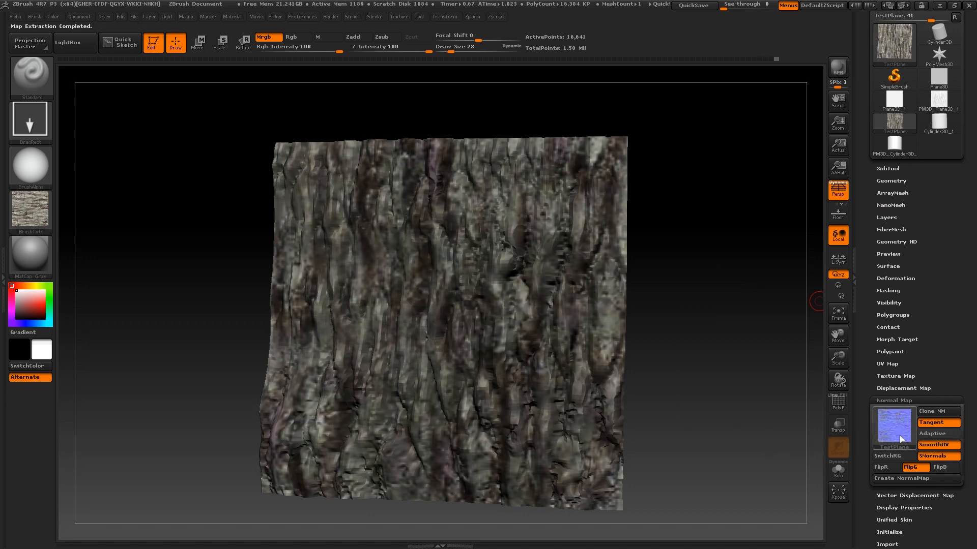
left_click(937, 410)
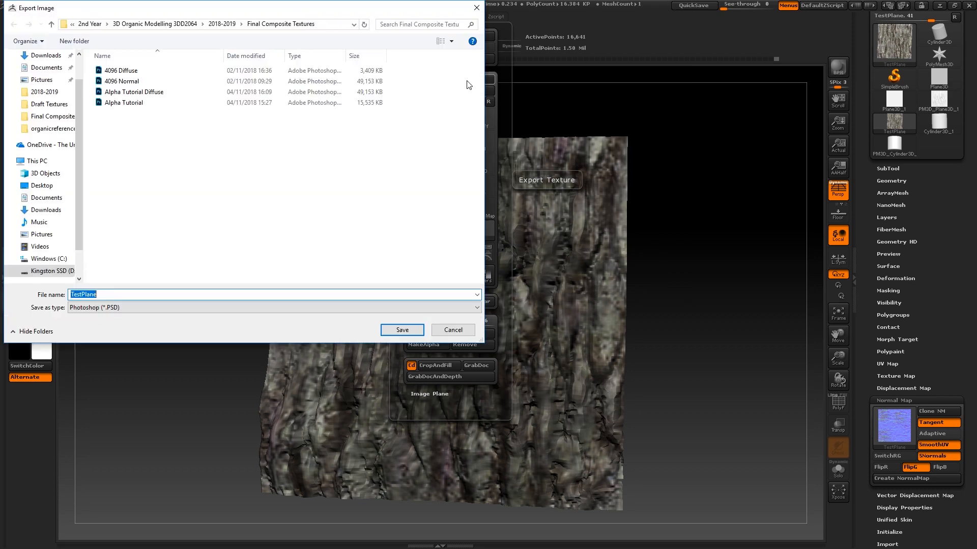
left_click(134, 92)
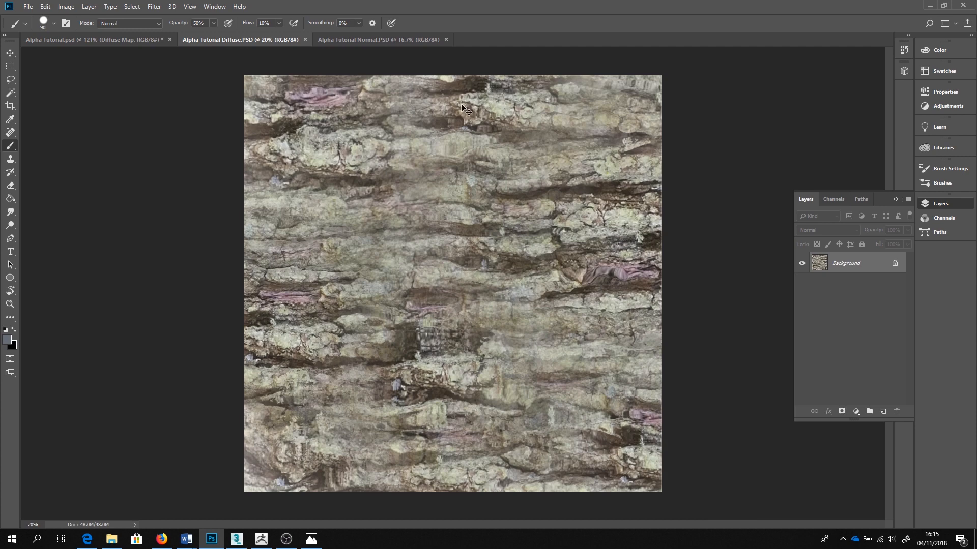
Raise the diffuse texture's contrast to about 57 with Brightness/Contrast
left_click(65, 6)
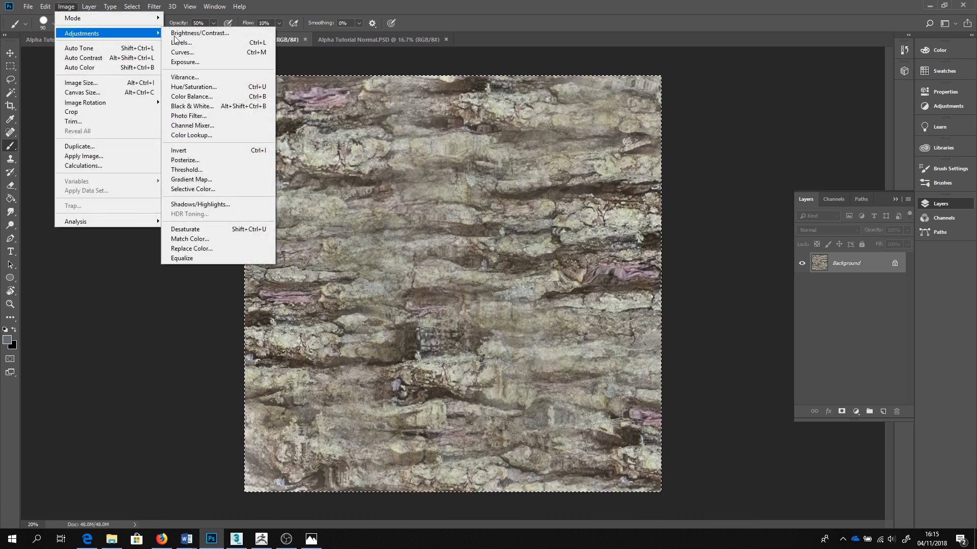
left_click(199, 33)
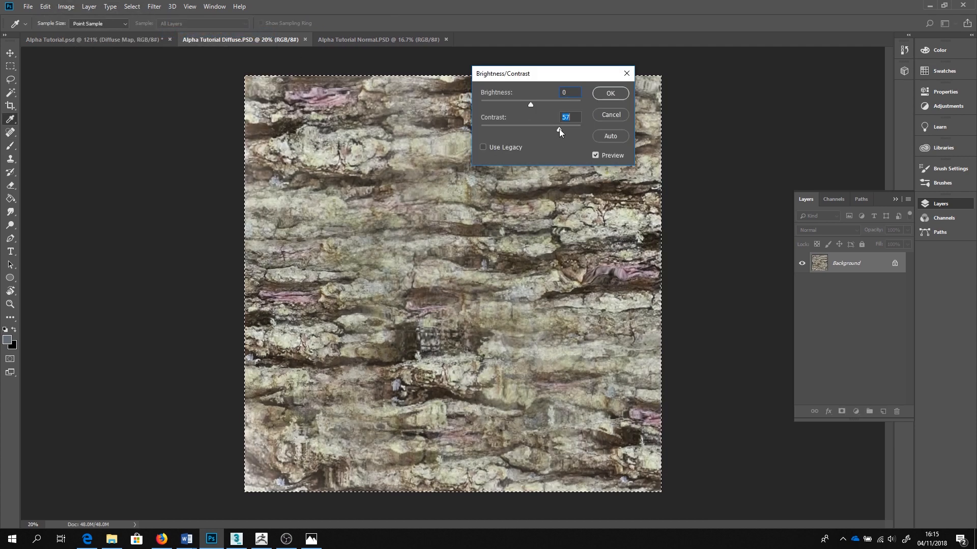